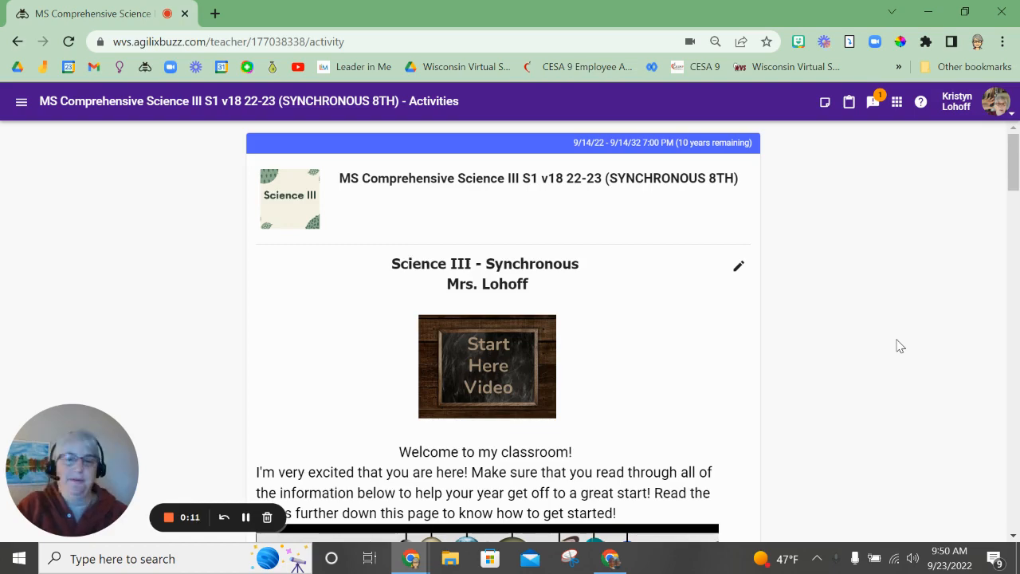
# - Open the 01.05 Measuring Physical Properties lesson from the course list
pyautogui.scroll(-3)
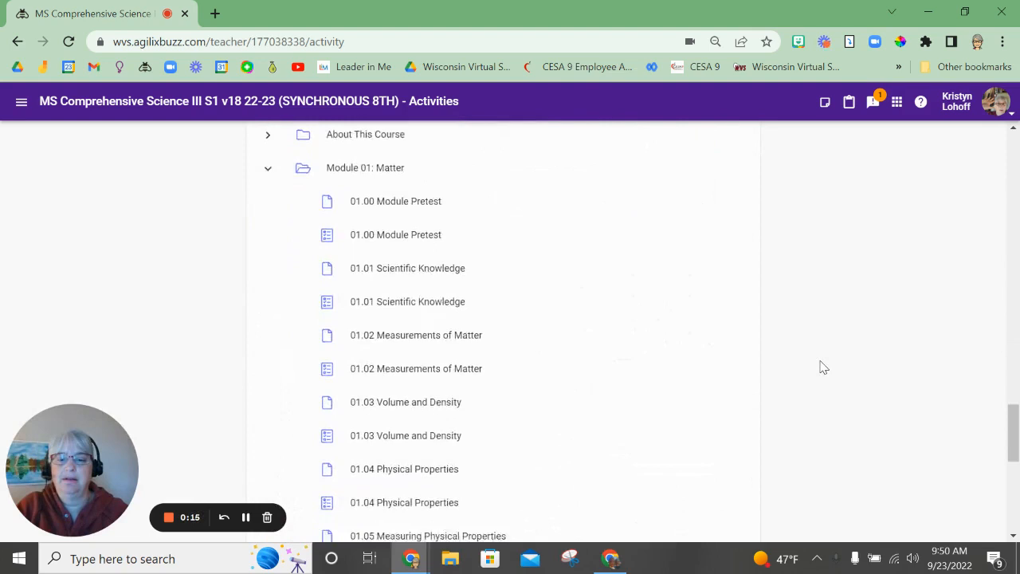
pyautogui.scroll(-3)
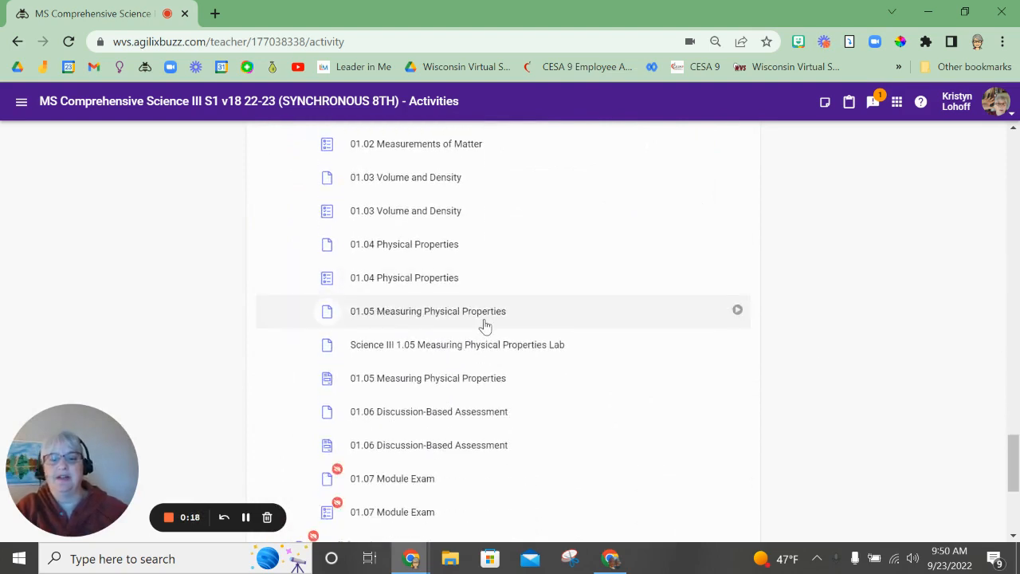
pyautogui.moveTo(523, 327)
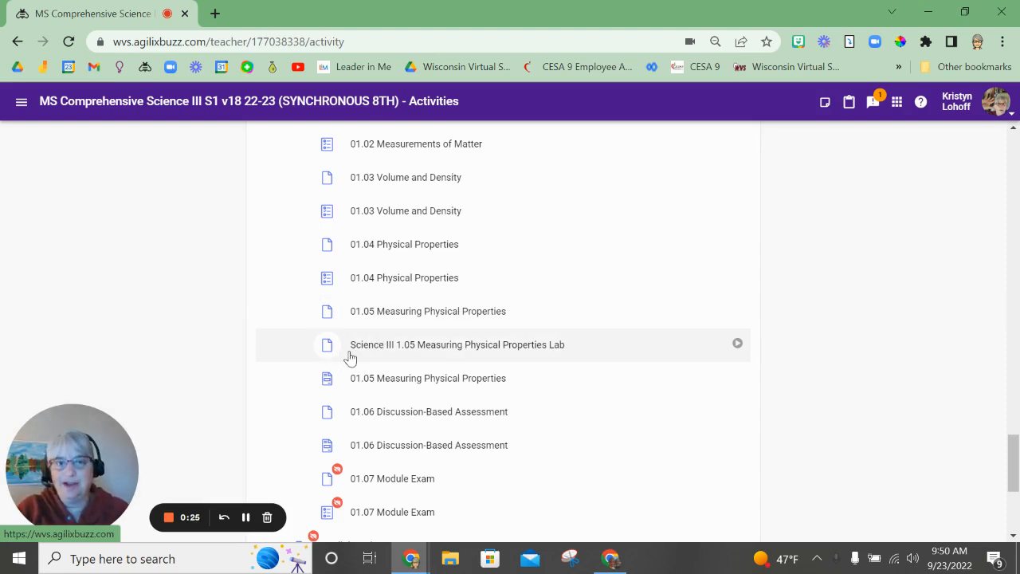
pyautogui.moveTo(440, 359)
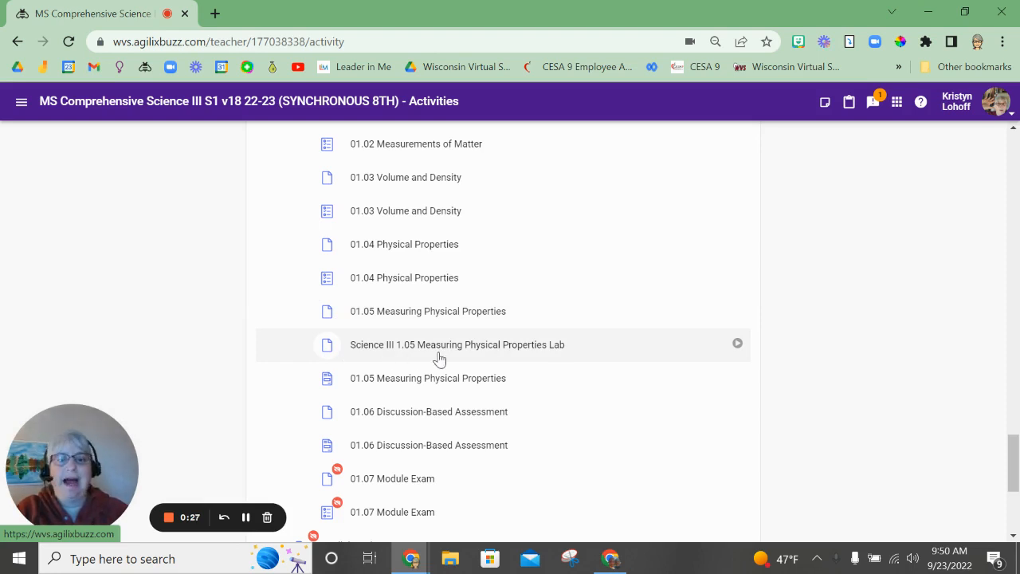
pyautogui.moveTo(548, 354)
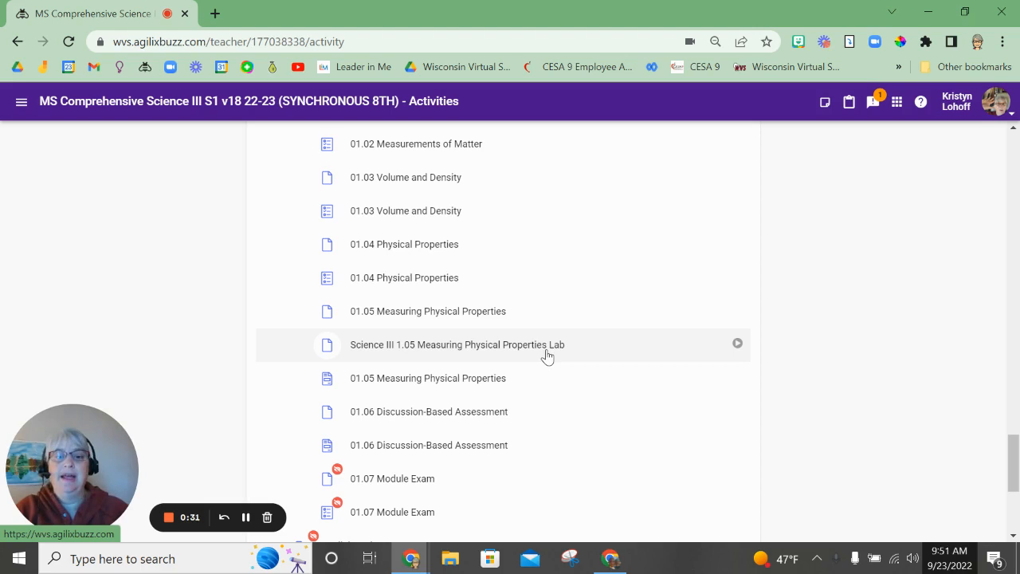
pyautogui.moveTo(529, 384)
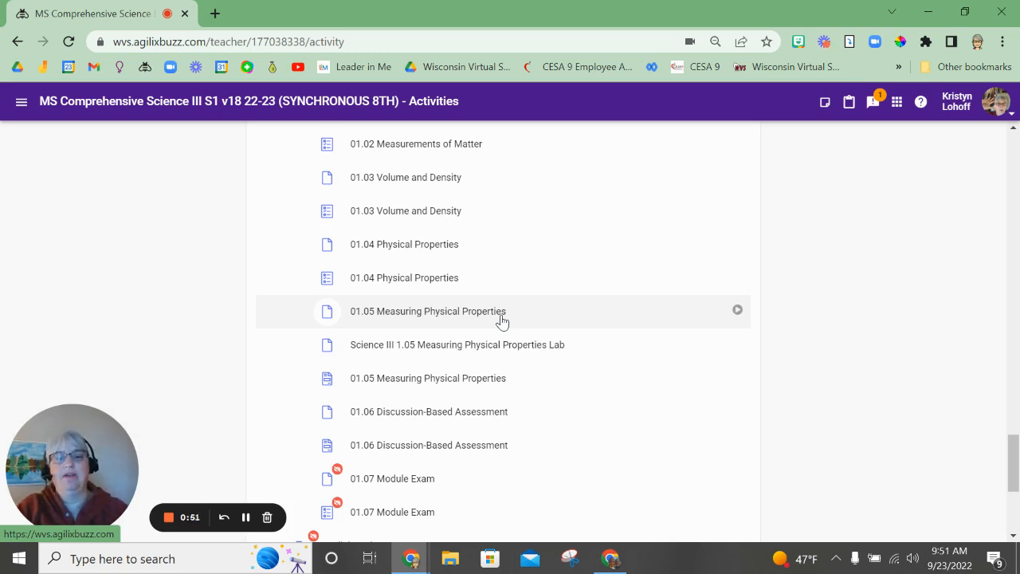
pyautogui.moveTo(507, 345)
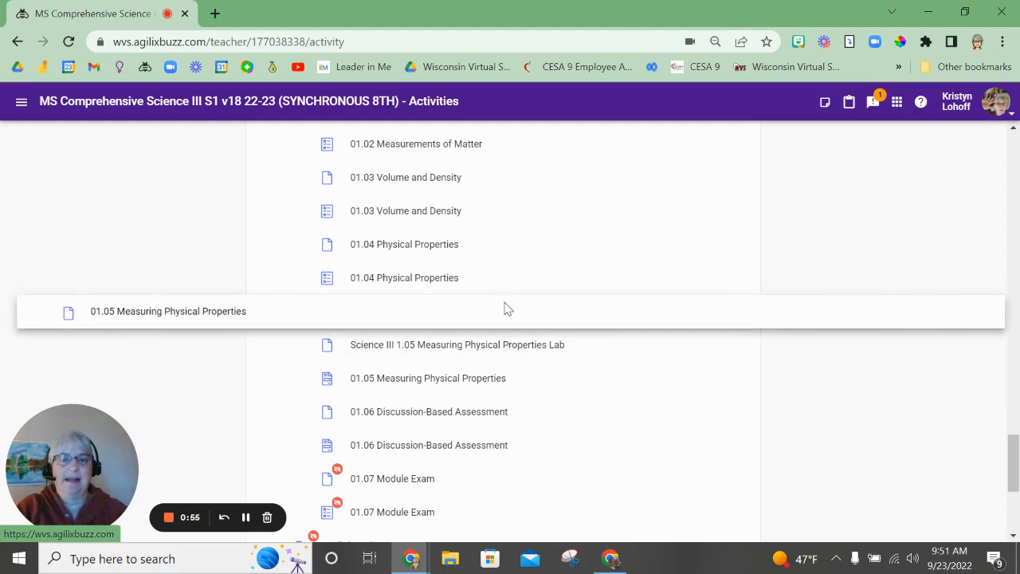
pyautogui.click(168, 311)
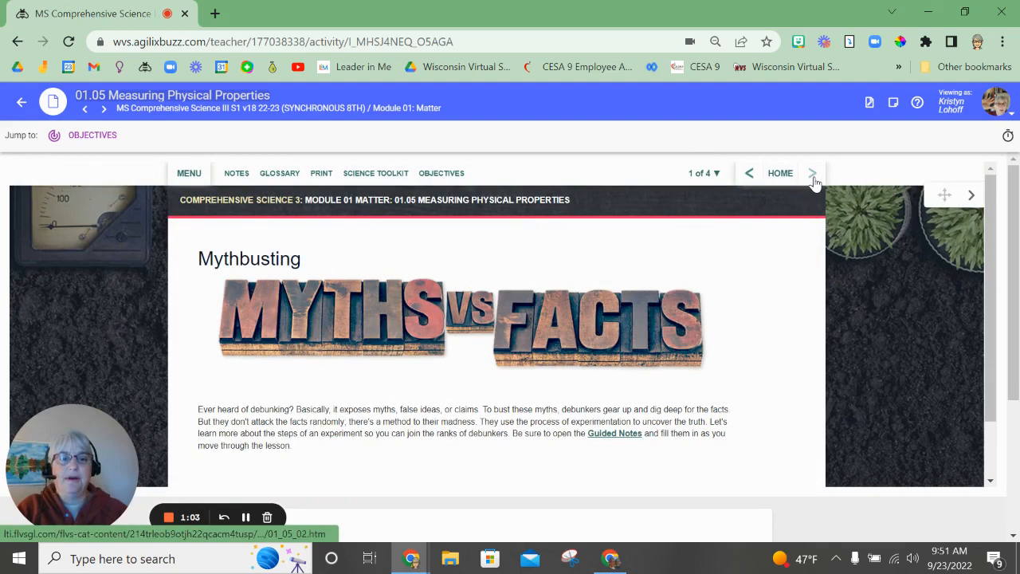
# - Page through Trial and Error and Science Lab Report to reach the lesson's Summary page
pyautogui.click(813, 172)
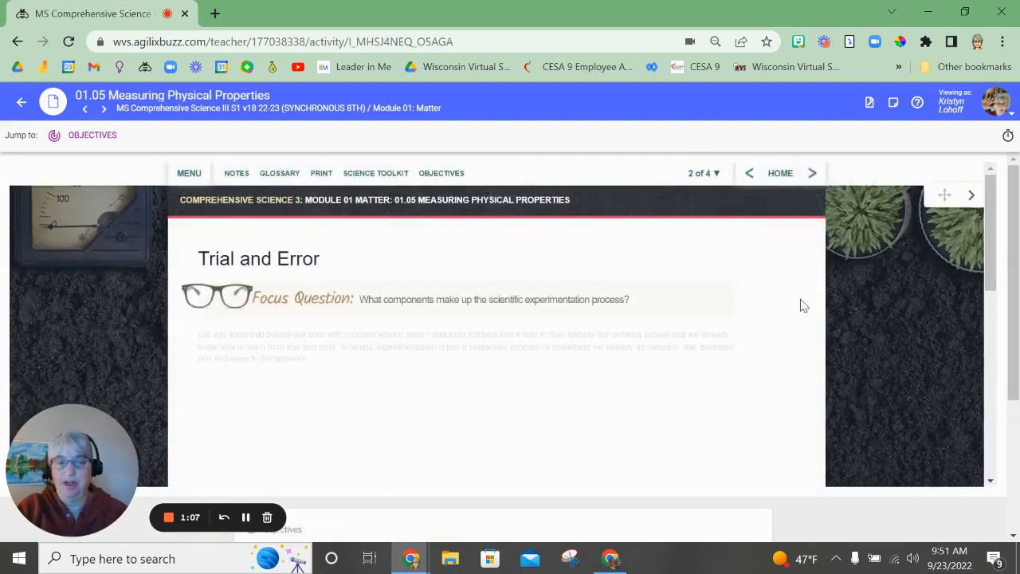
pyautogui.scroll(-3)
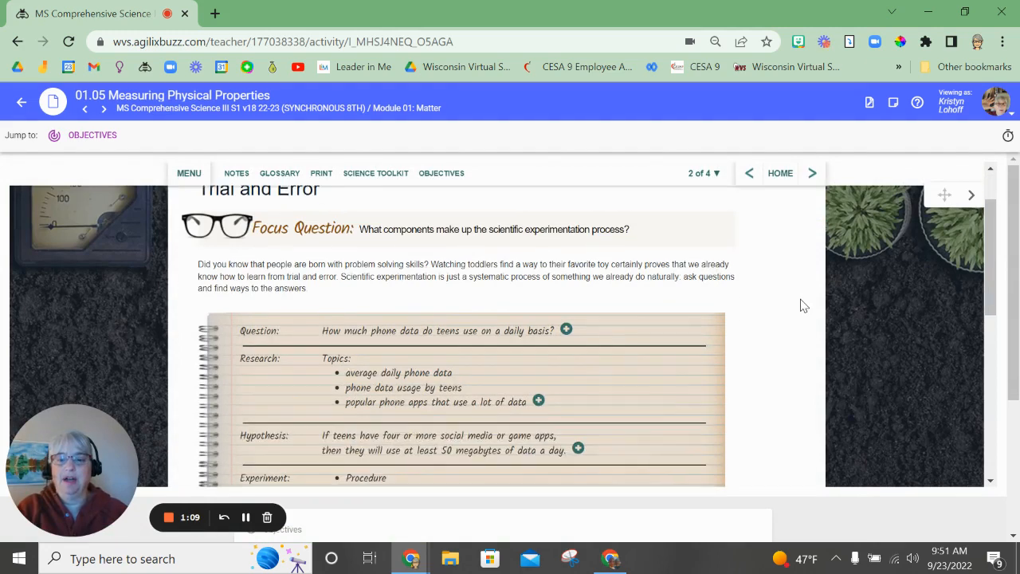
pyautogui.scroll(-3)
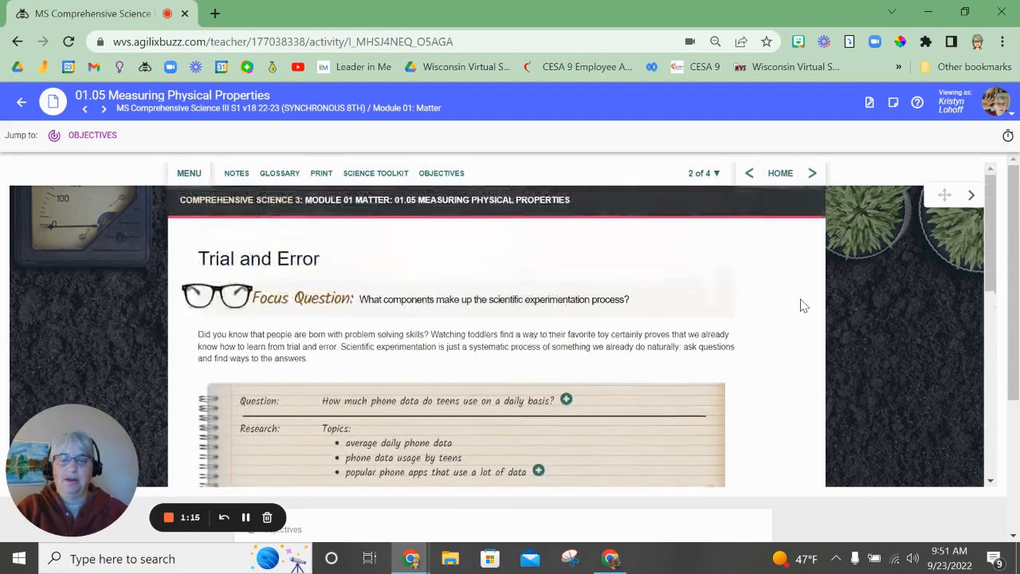
pyautogui.scroll(-3)
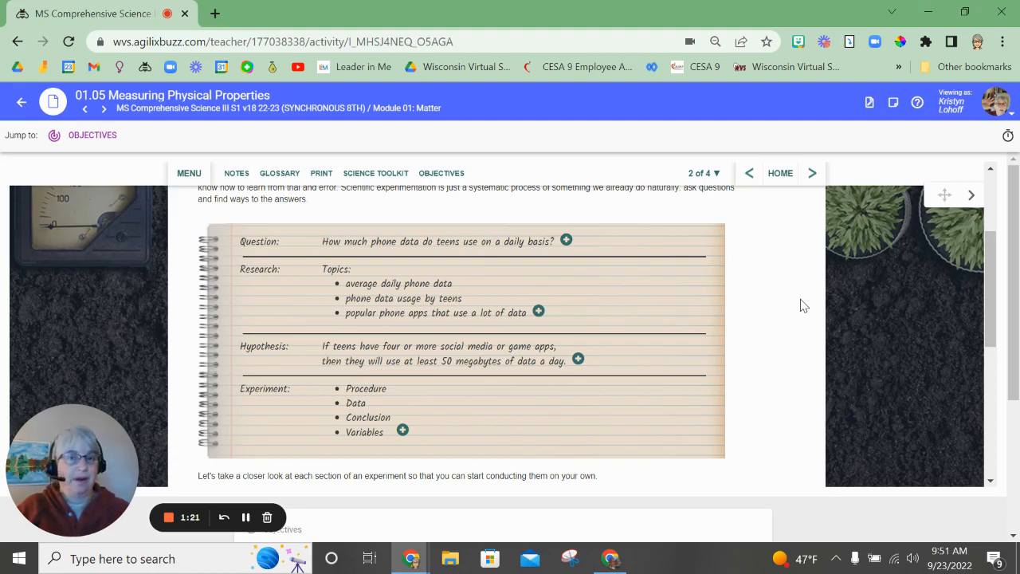
pyautogui.moveTo(772, 318)
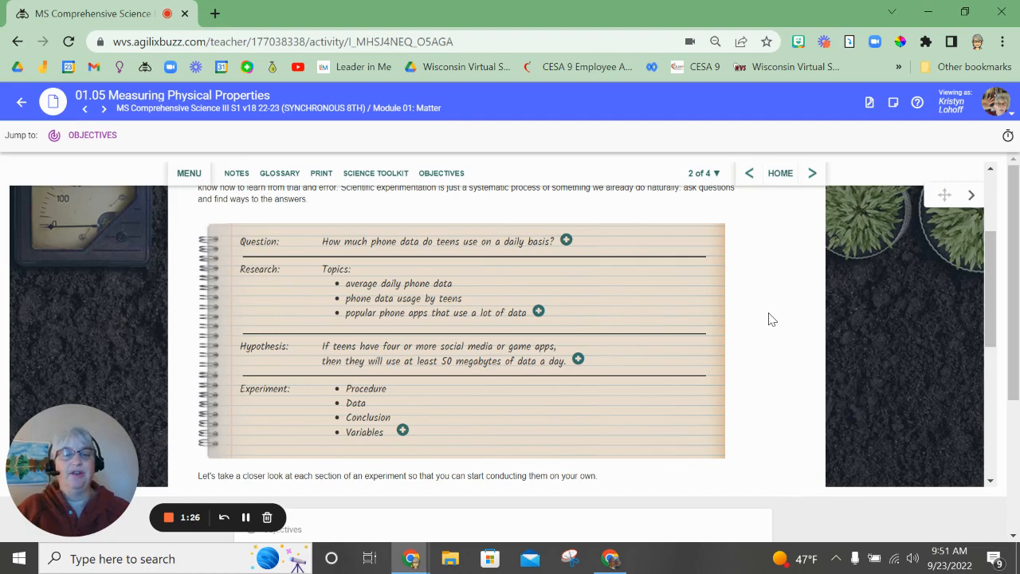
pyautogui.scroll(-3)
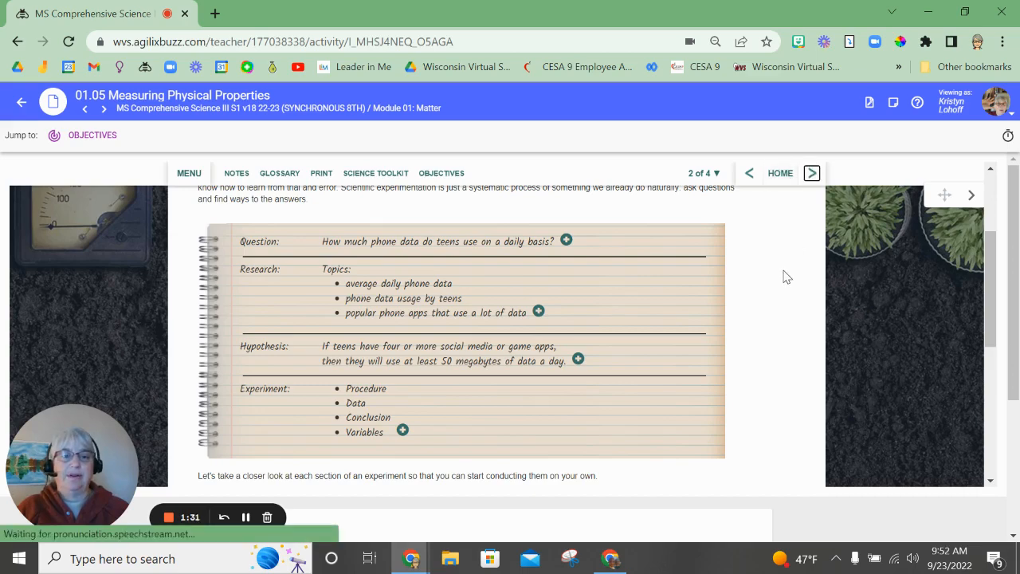
pyautogui.click(811, 172)
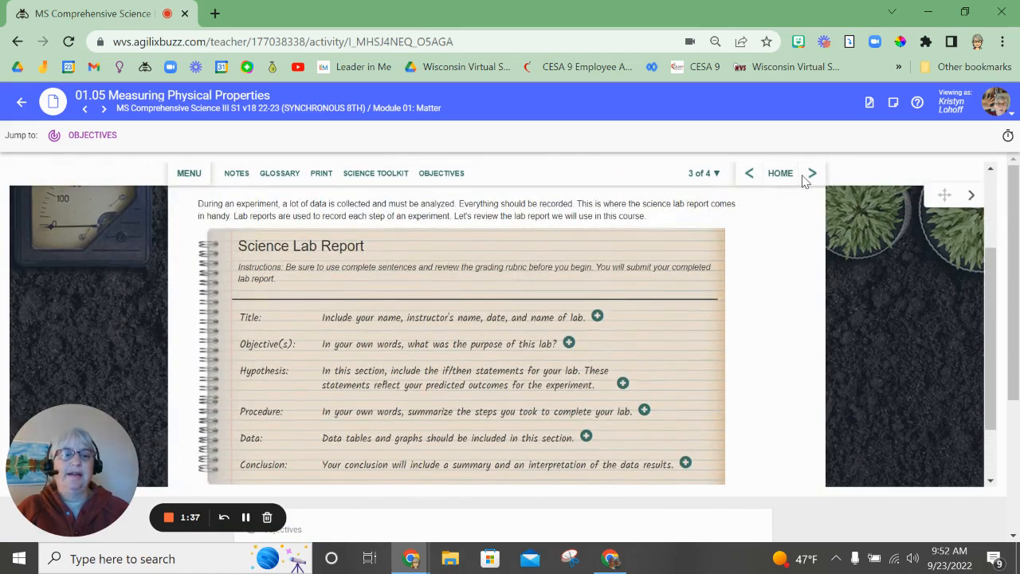
pyautogui.click(811, 172)
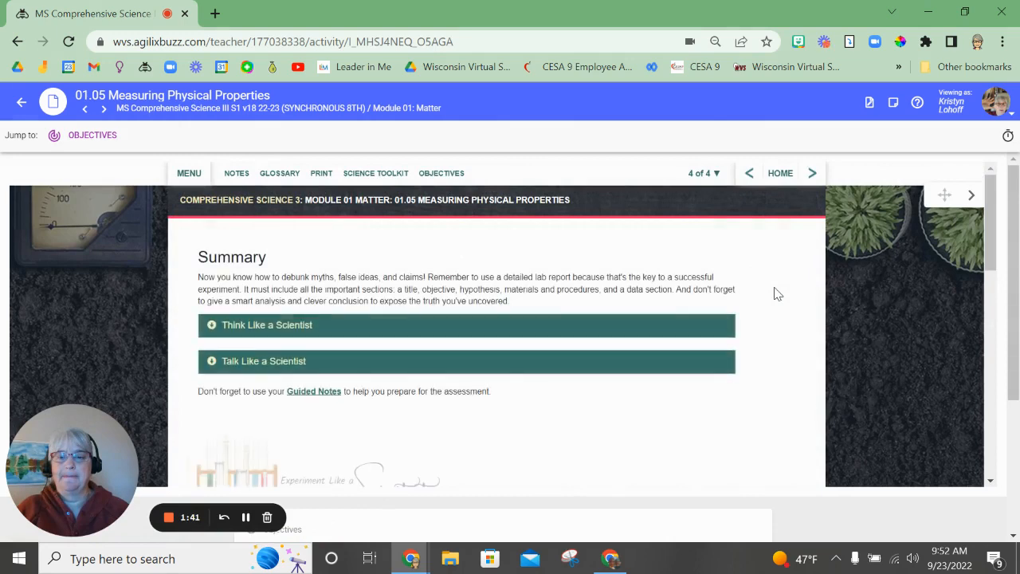
# - Start the Welcome to Tiny World tour and reveal the house-materials and tiny-inhabitants facts
pyautogui.scroll(-3)
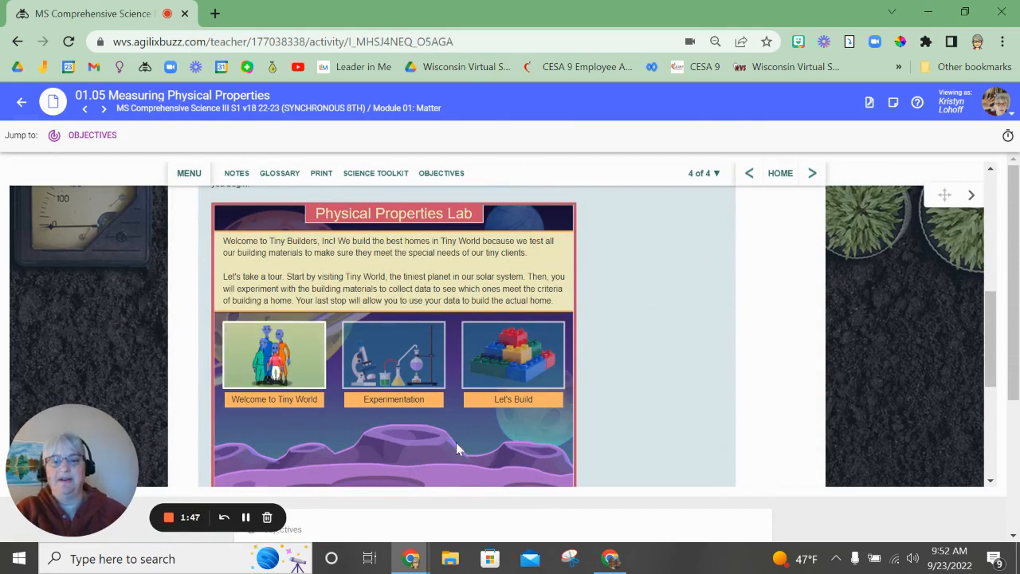
pyautogui.moveTo(614, 306)
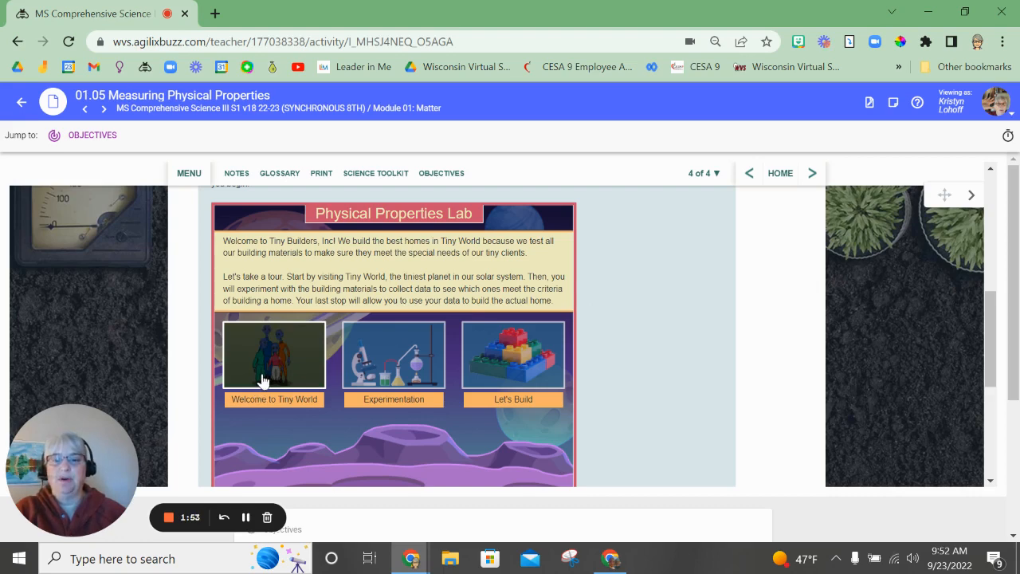
pyautogui.click(274, 354)
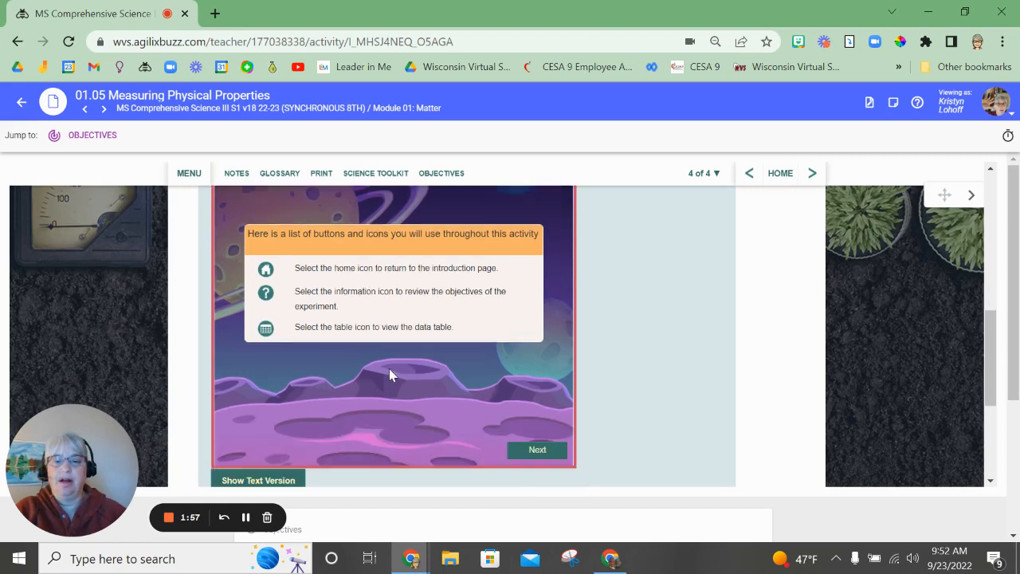
pyautogui.click(537, 449)
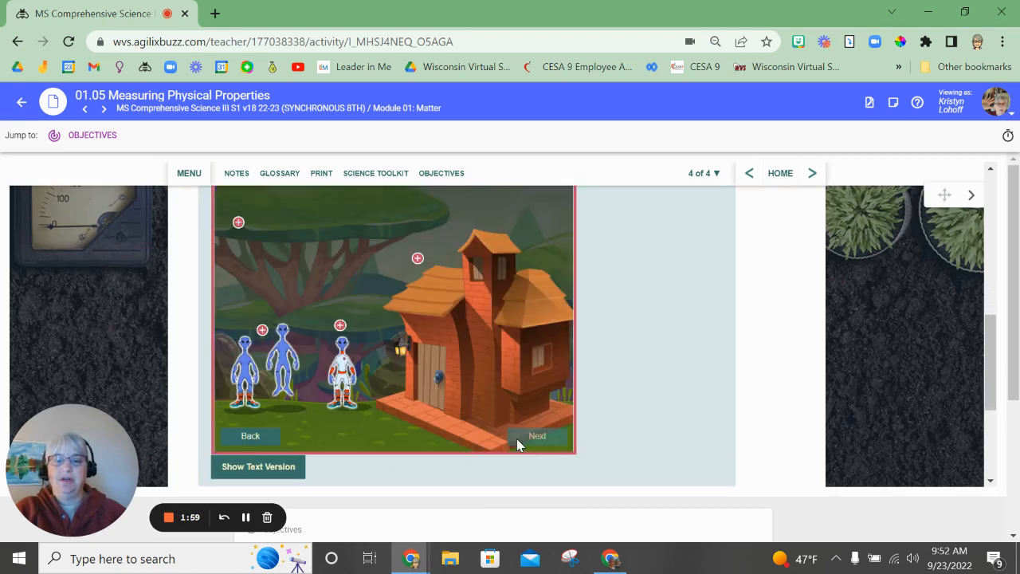
pyautogui.click(418, 259)
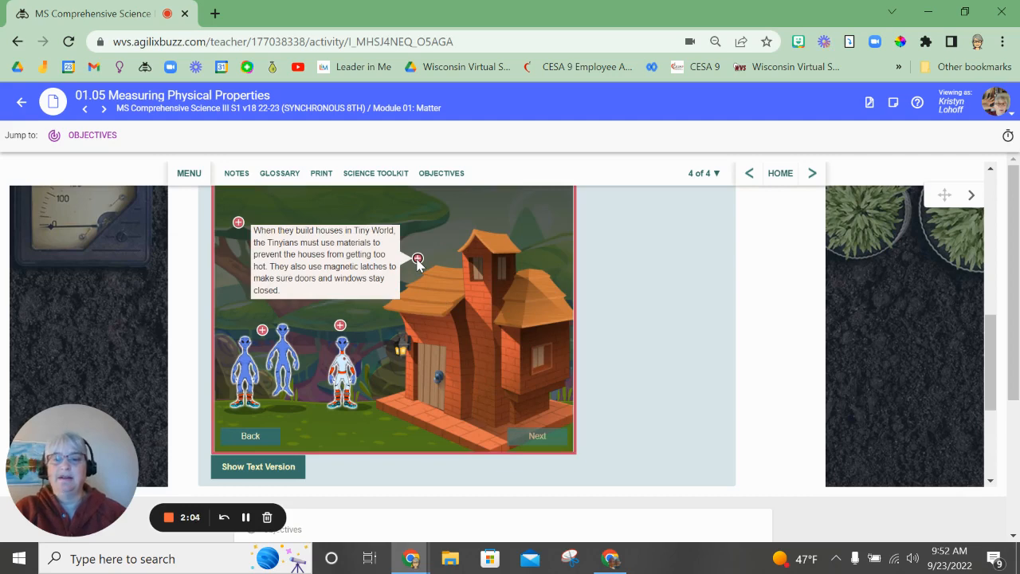
pyautogui.click(239, 223)
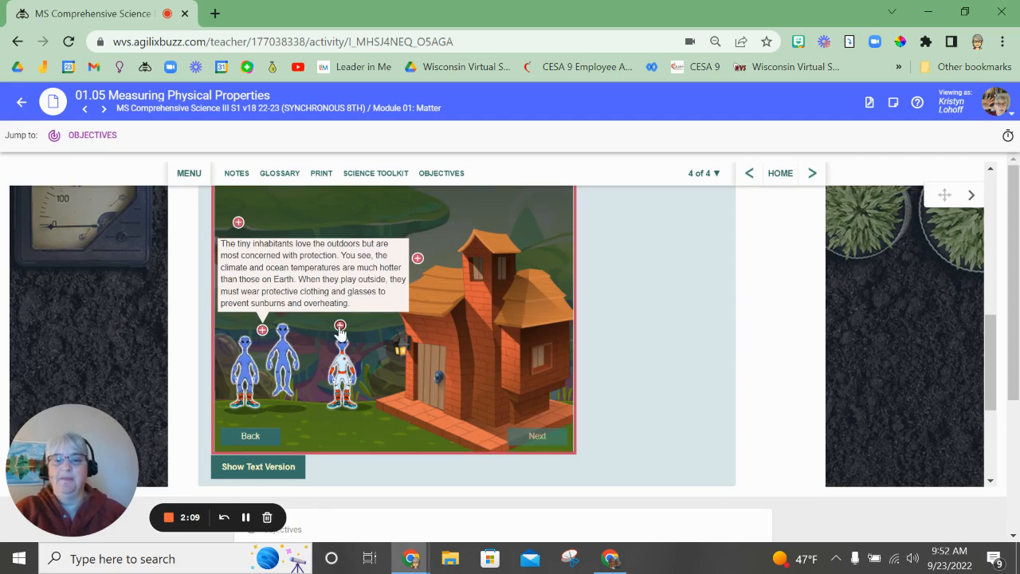
pyautogui.click(537, 437)
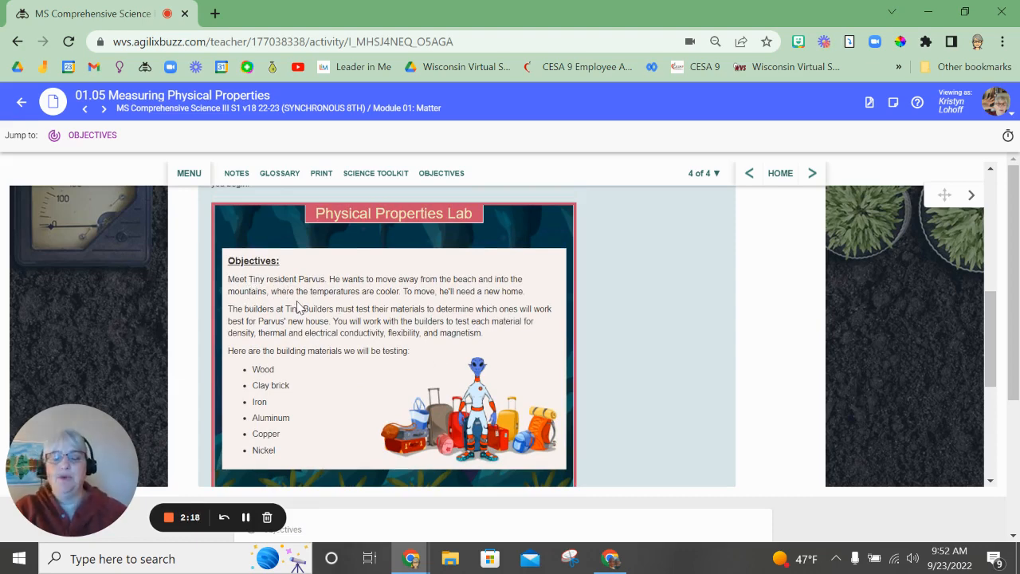
pyautogui.moveTo(423, 309)
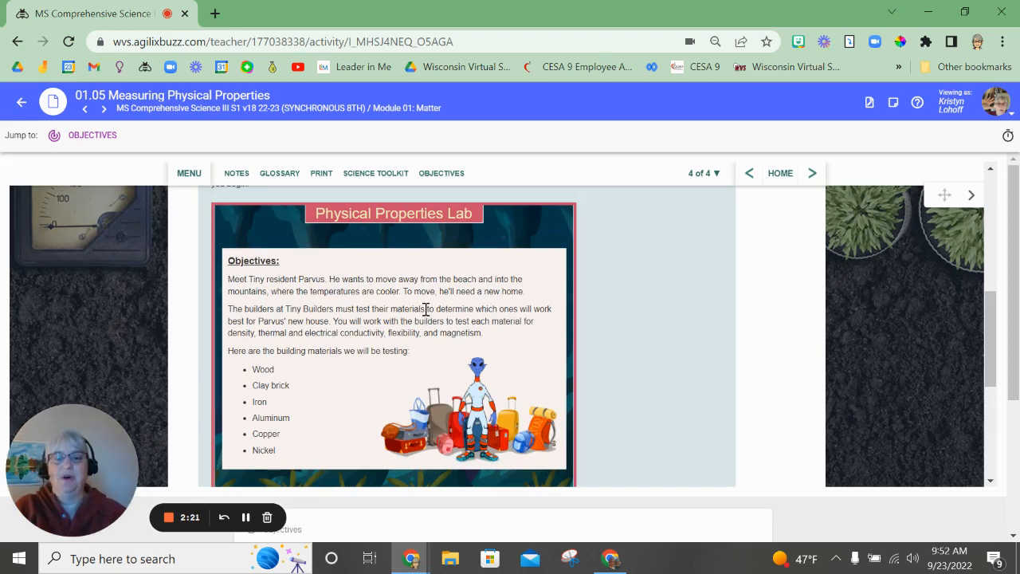
pyautogui.moveTo(341, 318)
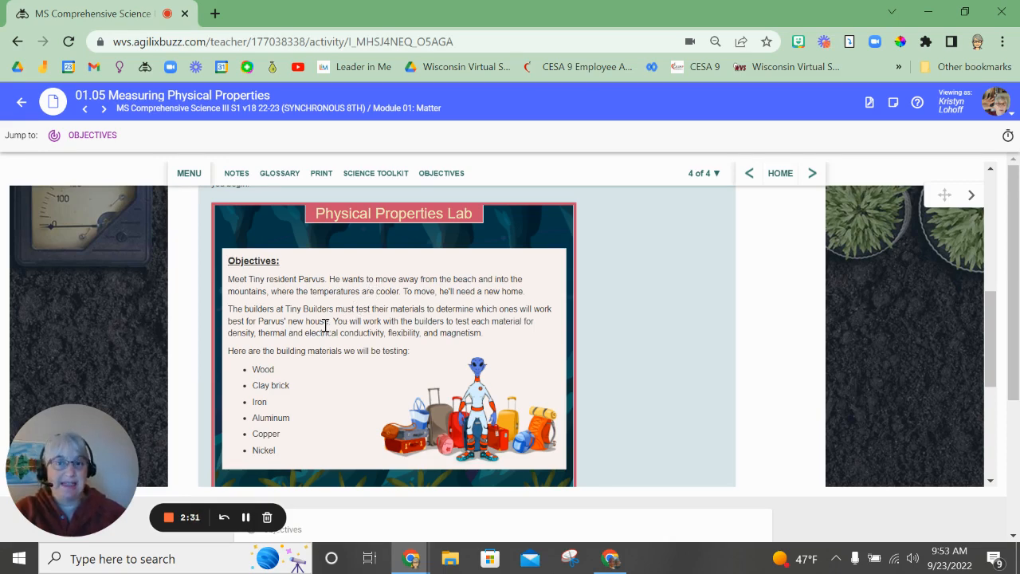
pyautogui.moveTo(302, 348)
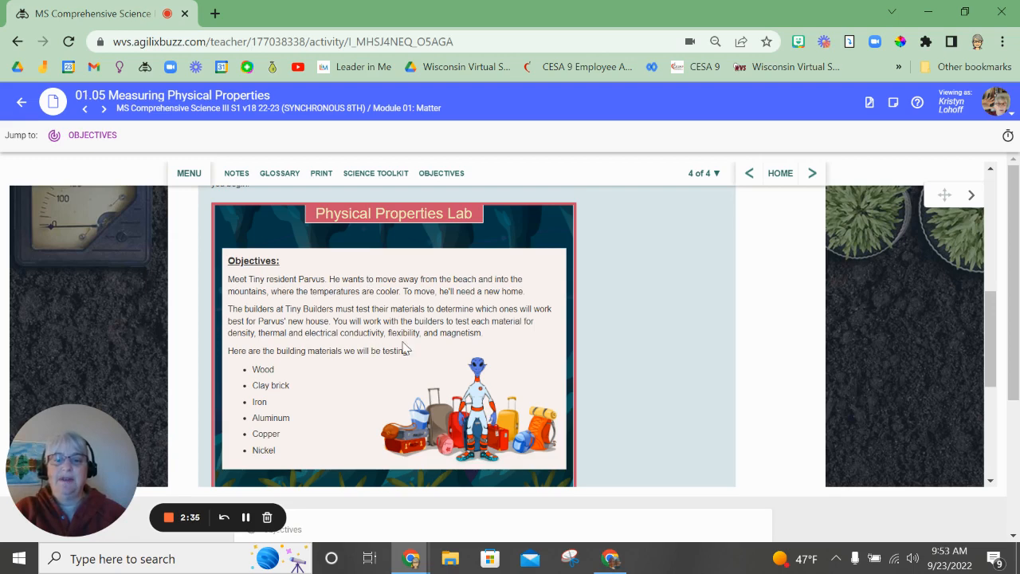
pyautogui.moveTo(331, 345)
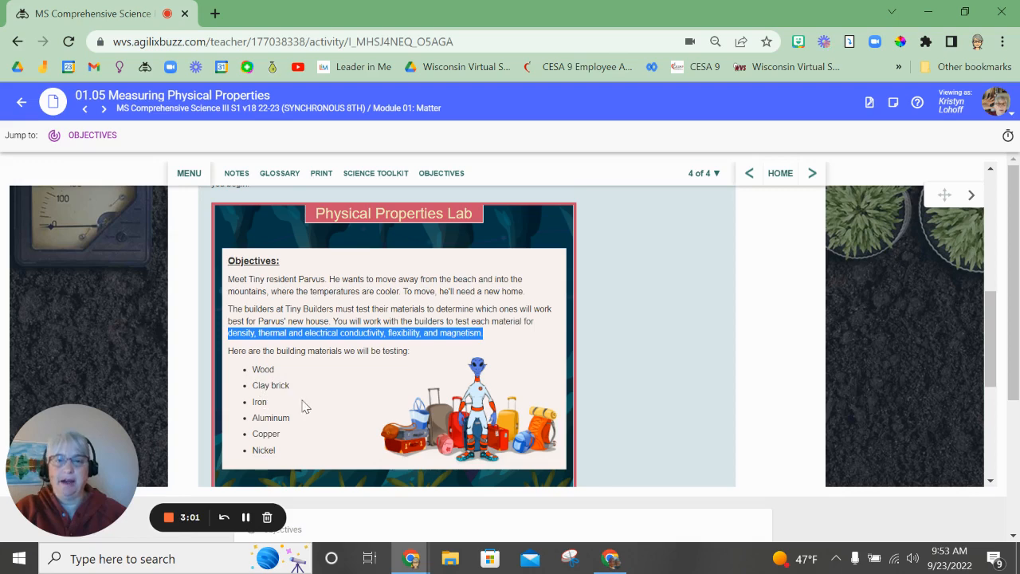
pyautogui.moveTo(280, 459)
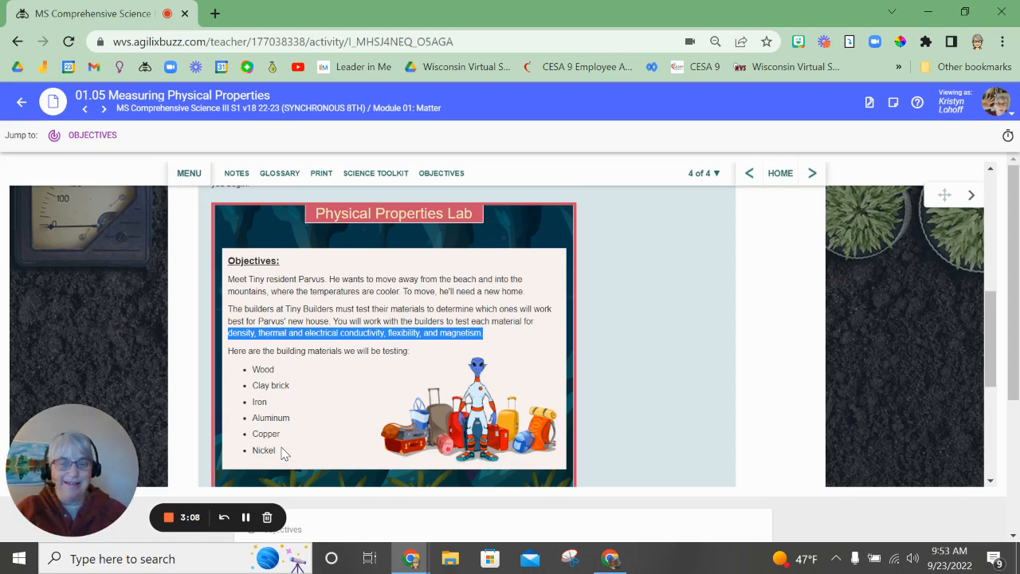
pyautogui.moveTo(601, 399)
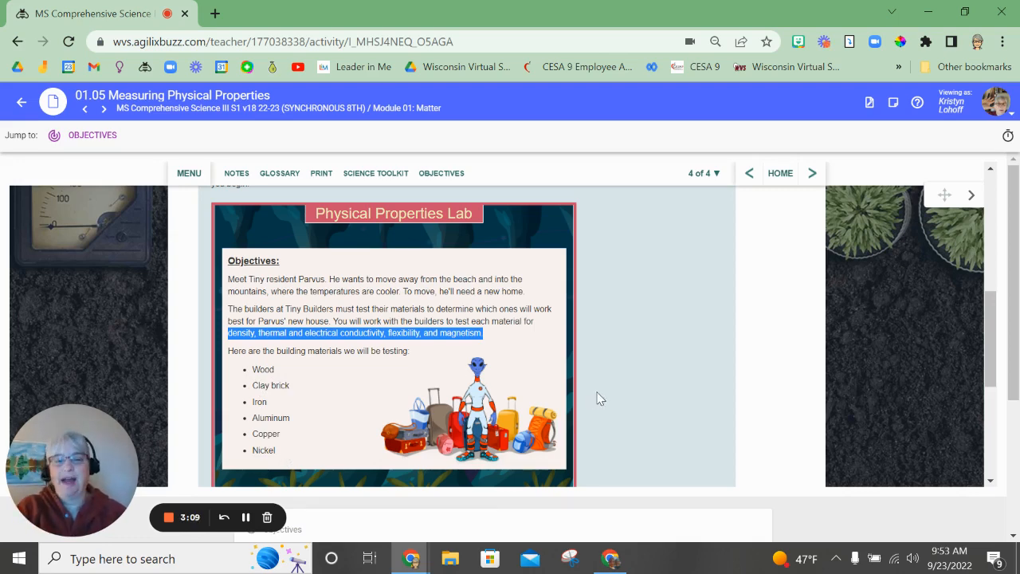
# - Scroll down through the Objectives screen about Parvus's new house and materials
pyautogui.scroll(-3)
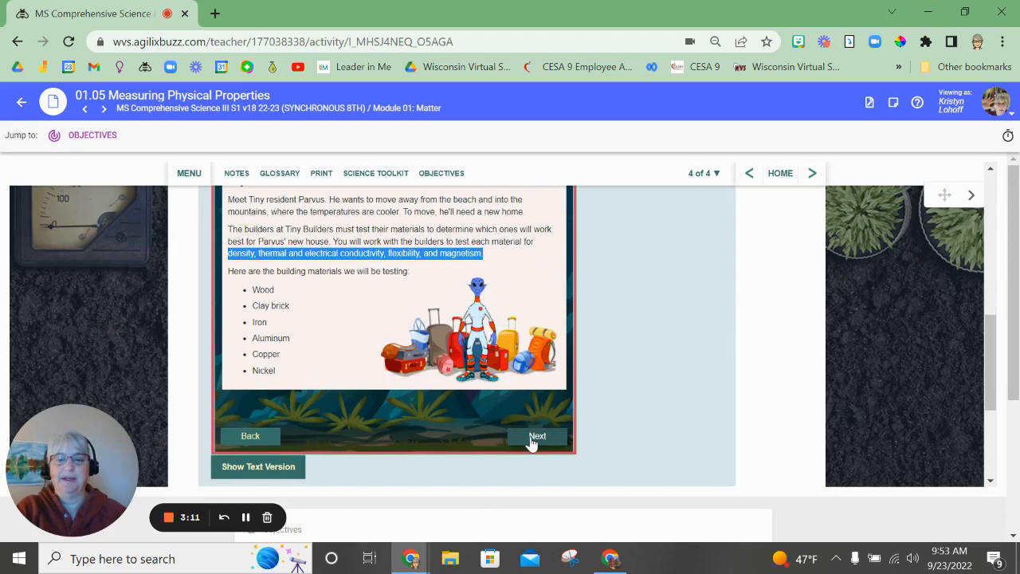
# - Advance to the Hypothesis screen and look at the roof material choices
pyautogui.click(538, 437)
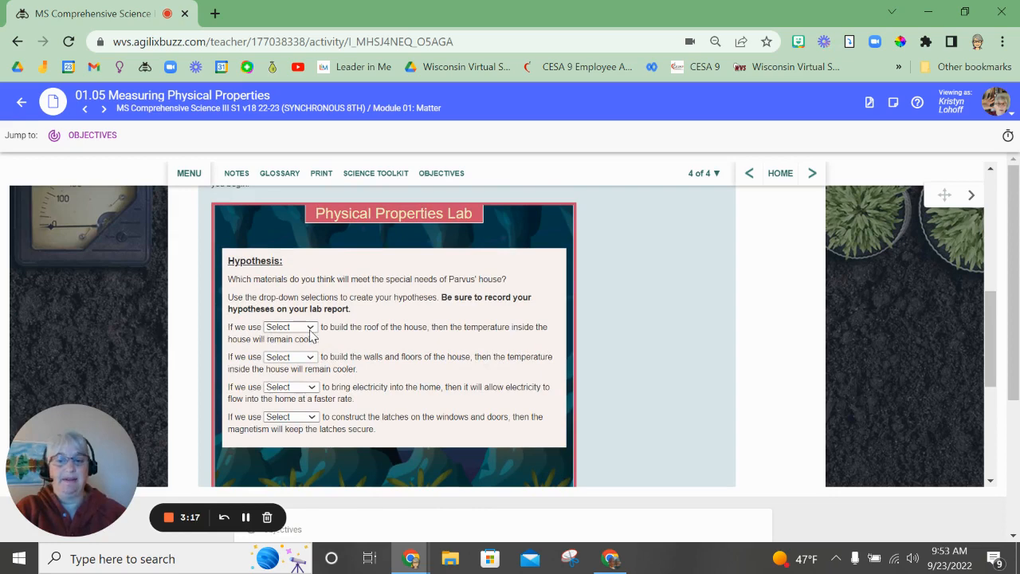
pyautogui.moveTo(348, 343)
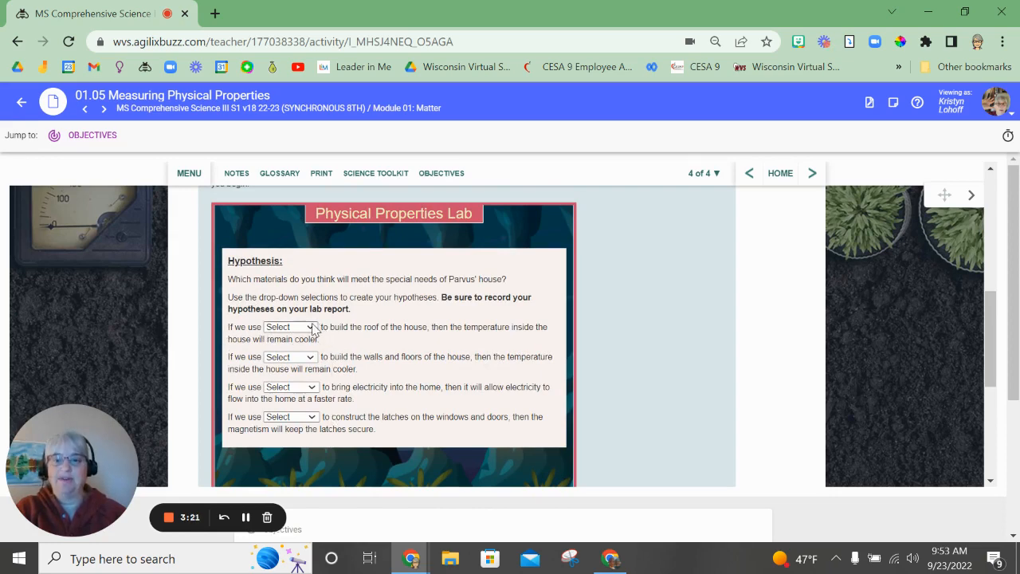
pyautogui.click(290, 327)
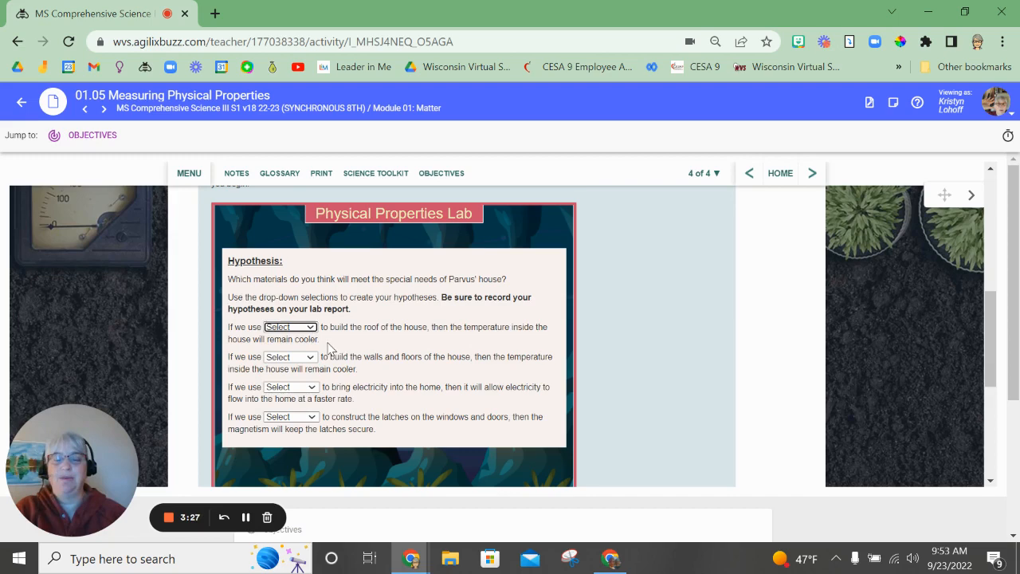
pyautogui.moveTo(357, 320)
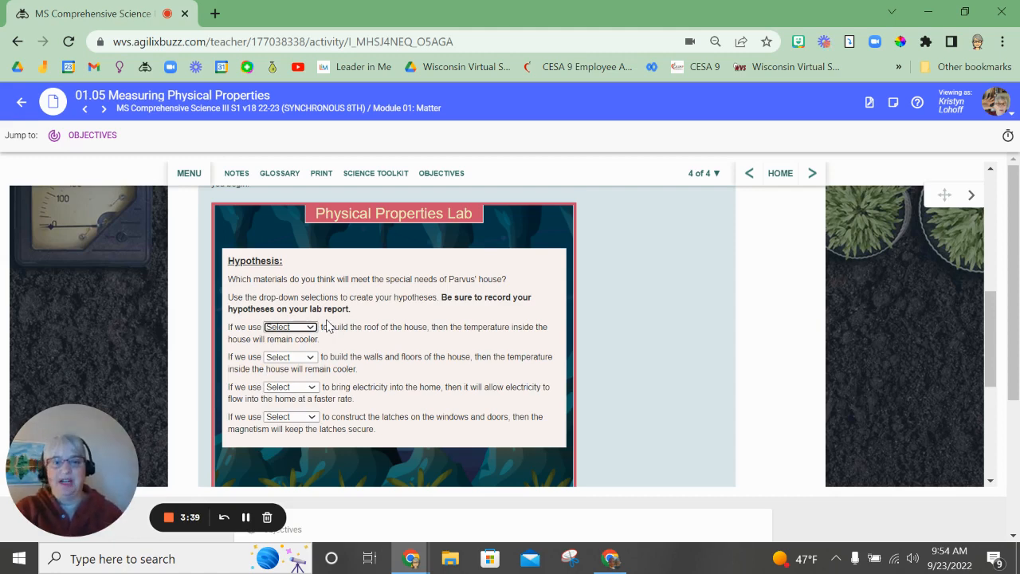
pyautogui.scroll(-3)
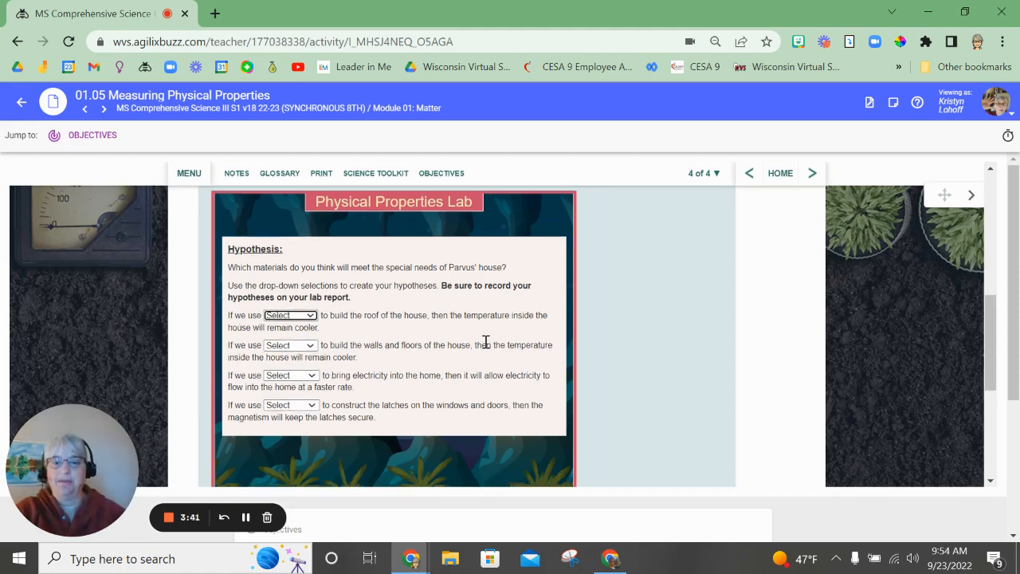
pyautogui.scroll(-3)
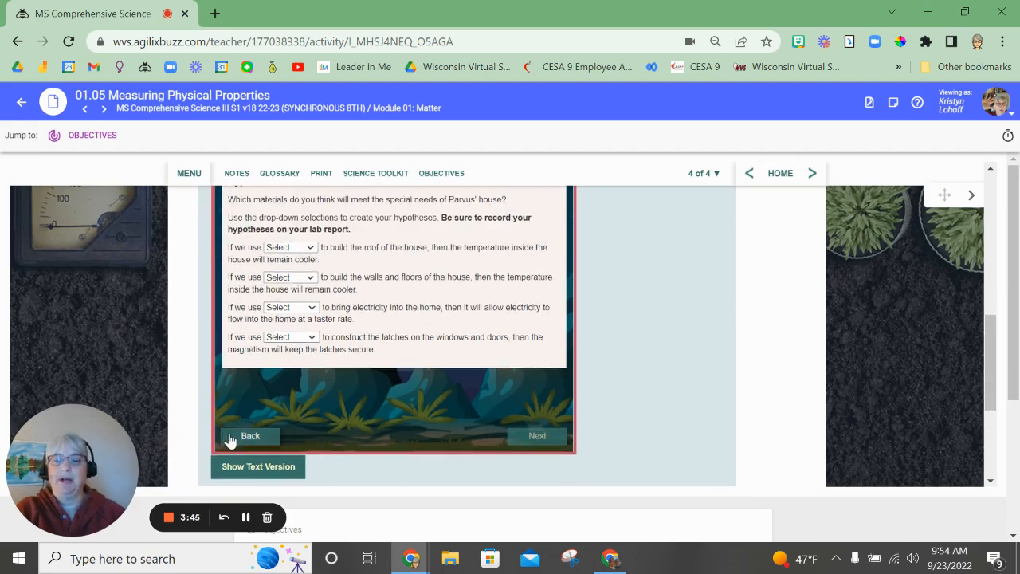
# - Go back through the Tiny World scenes and reveal the inhabitant and house-material hotspots again
pyautogui.click(250, 435)
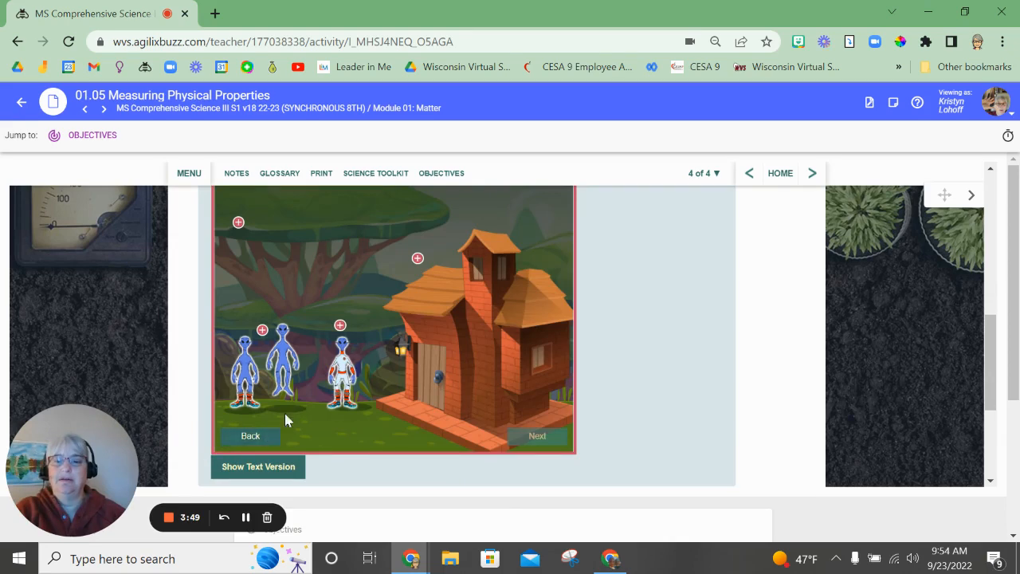
pyautogui.click(537, 435)
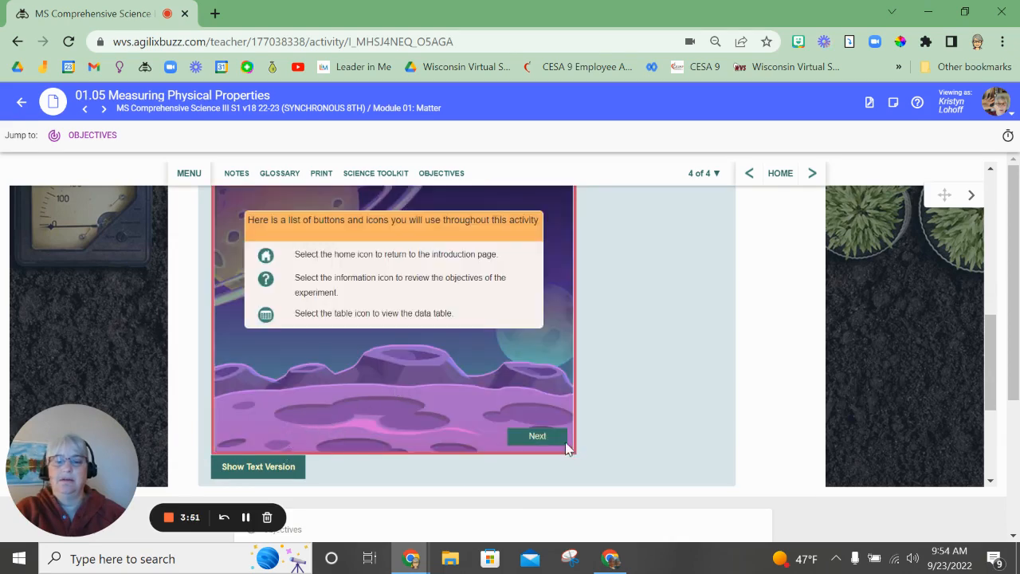
pyautogui.moveTo(536, 437)
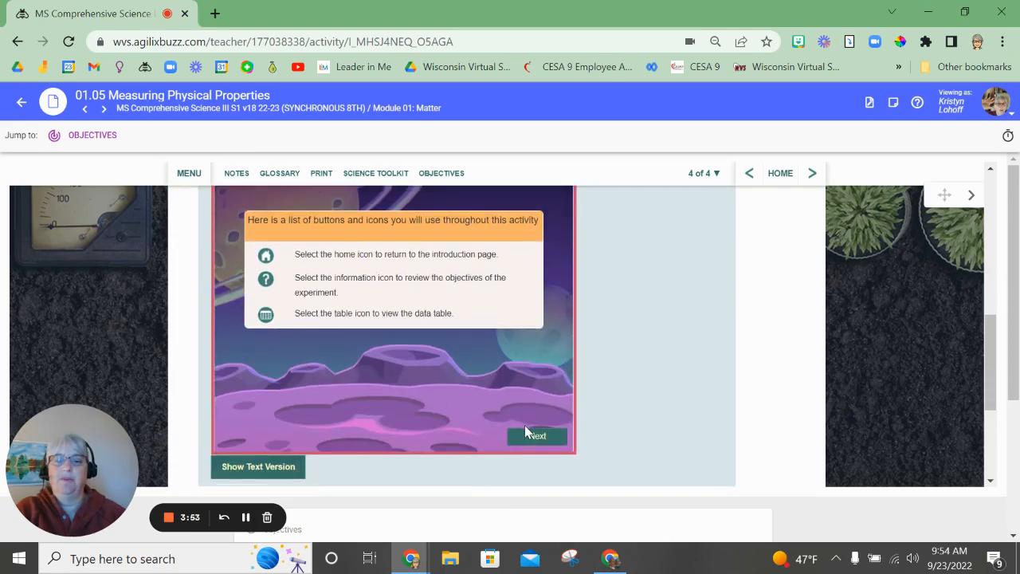
pyautogui.click(537, 437)
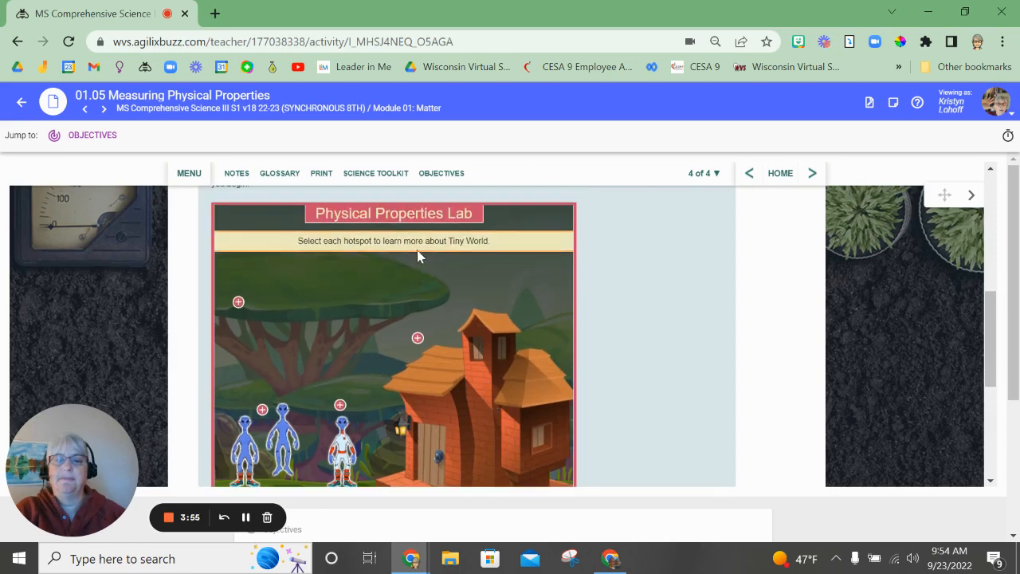
pyautogui.scroll(-3)
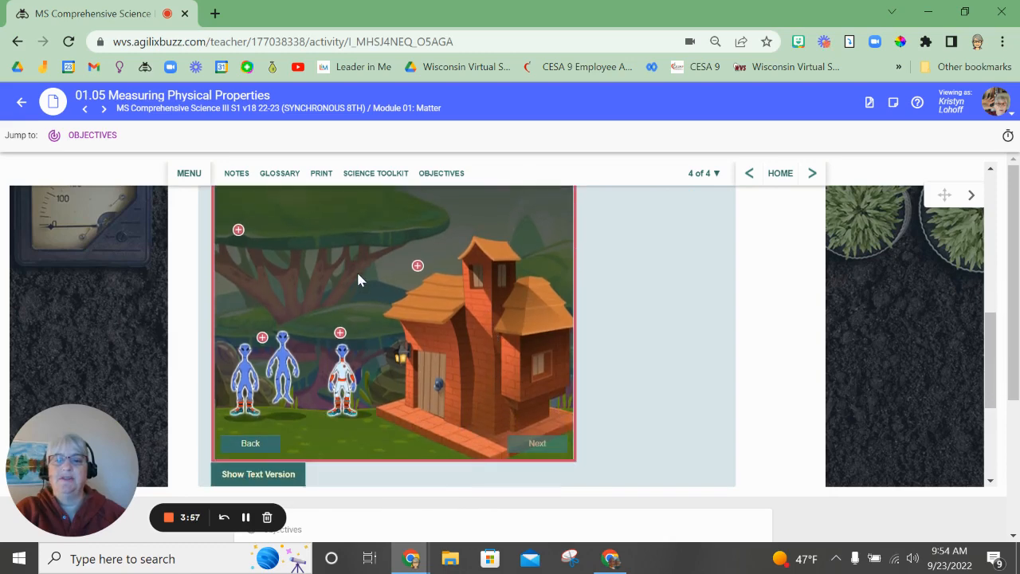
pyautogui.scroll(-3)
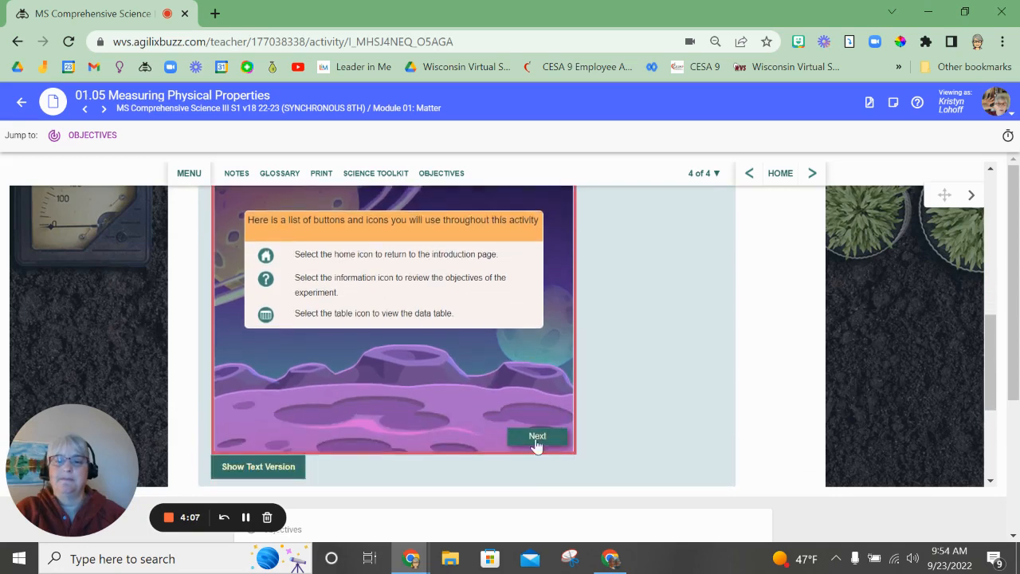
pyautogui.click(537, 437)
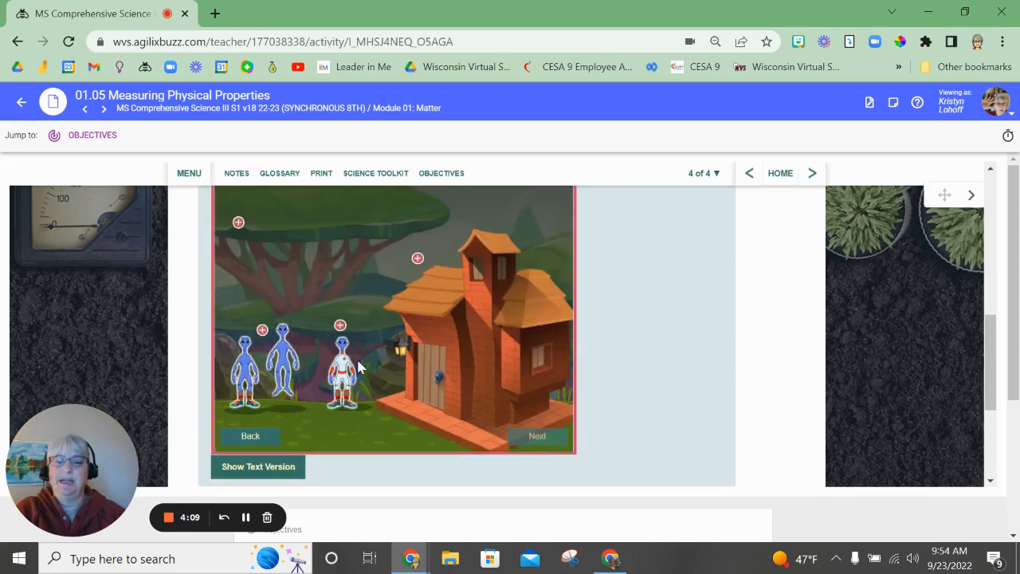
pyautogui.click(239, 223)
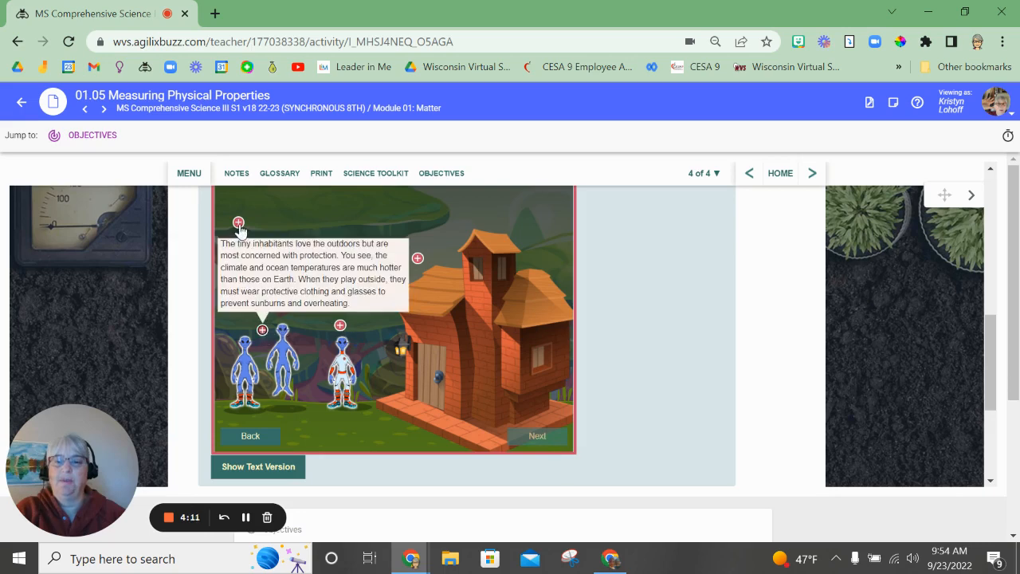
pyautogui.click(418, 259)
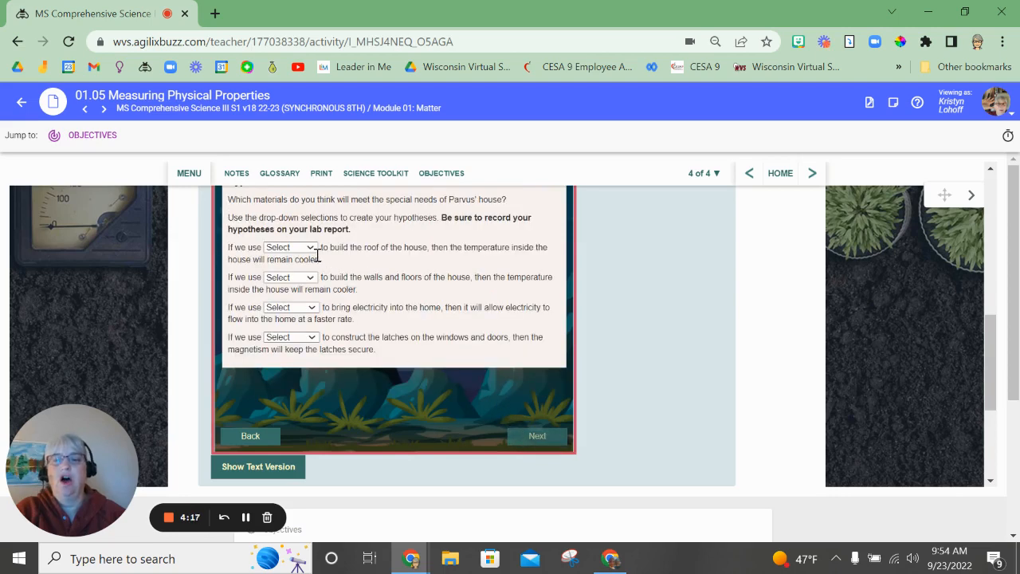
# - Return to the lab's tour menu with its Welcome, Experimentation and Let's Build stops
pyautogui.click(291, 277)
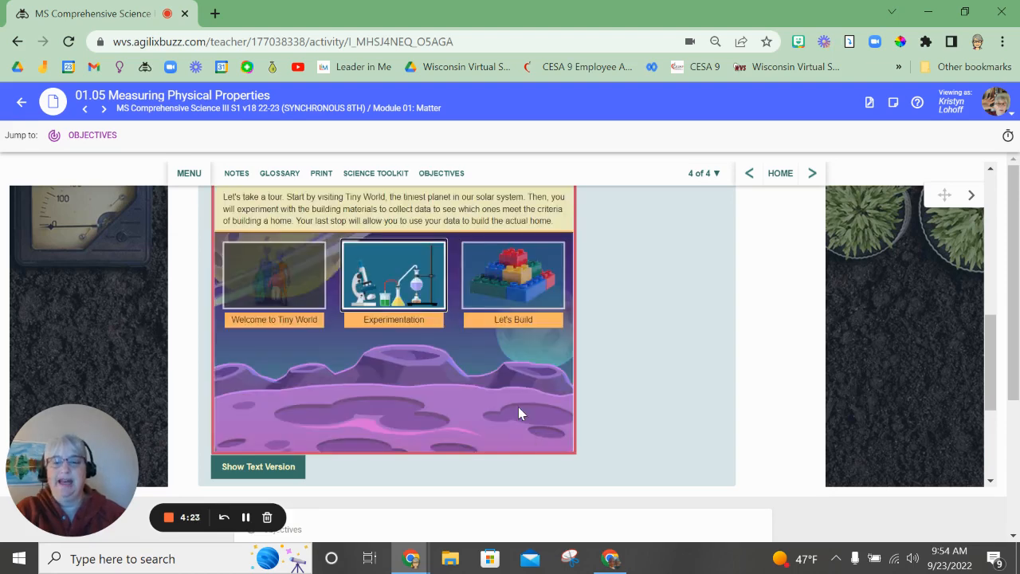
pyautogui.moveTo(444, 415)
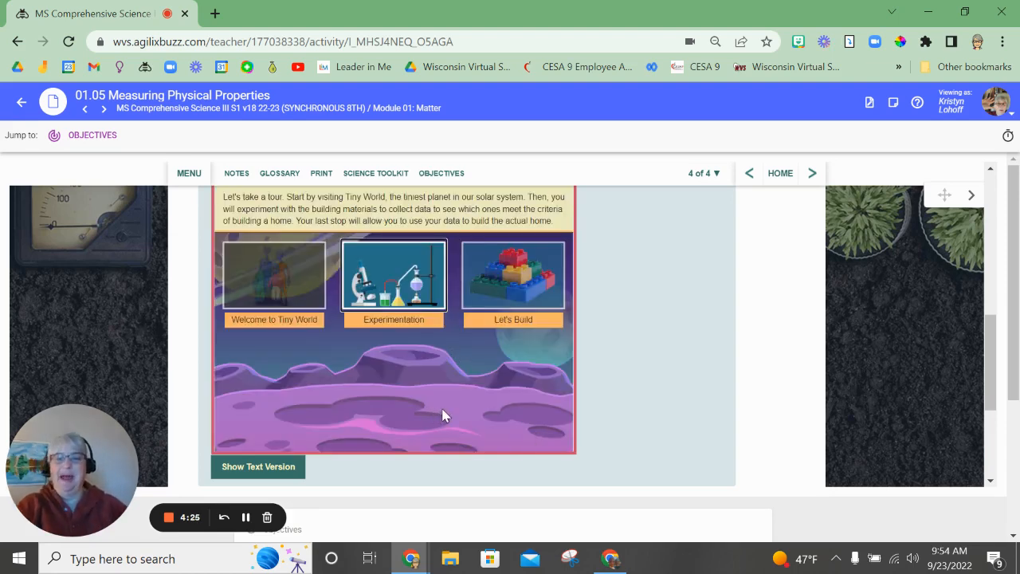
pyautogui.moveTo(406, 365)
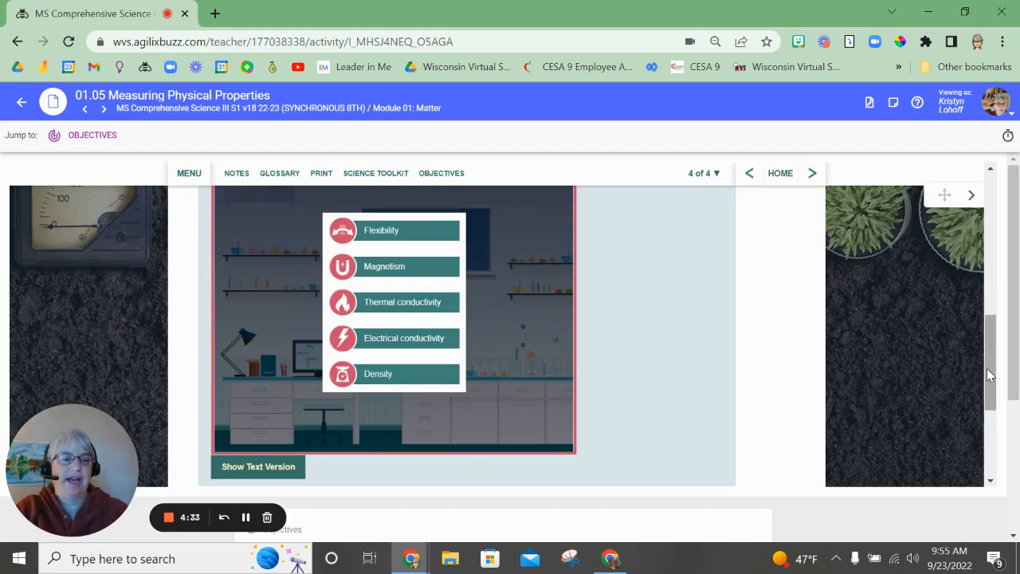
# - Zoom the browser out and start the Flexibility test from the test list
pyautogui.click(714, 41)
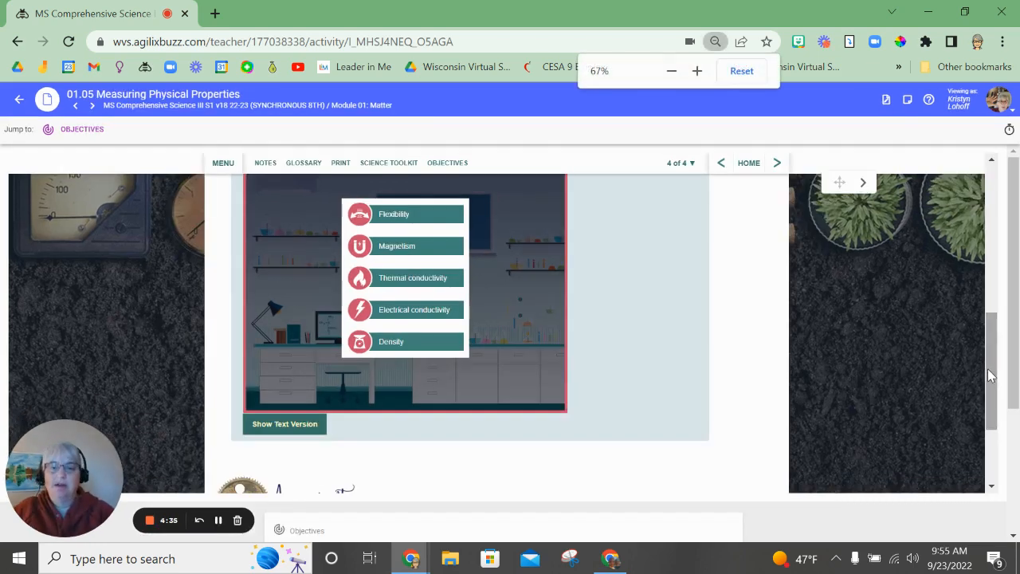
pyautogui.scroll(-3)
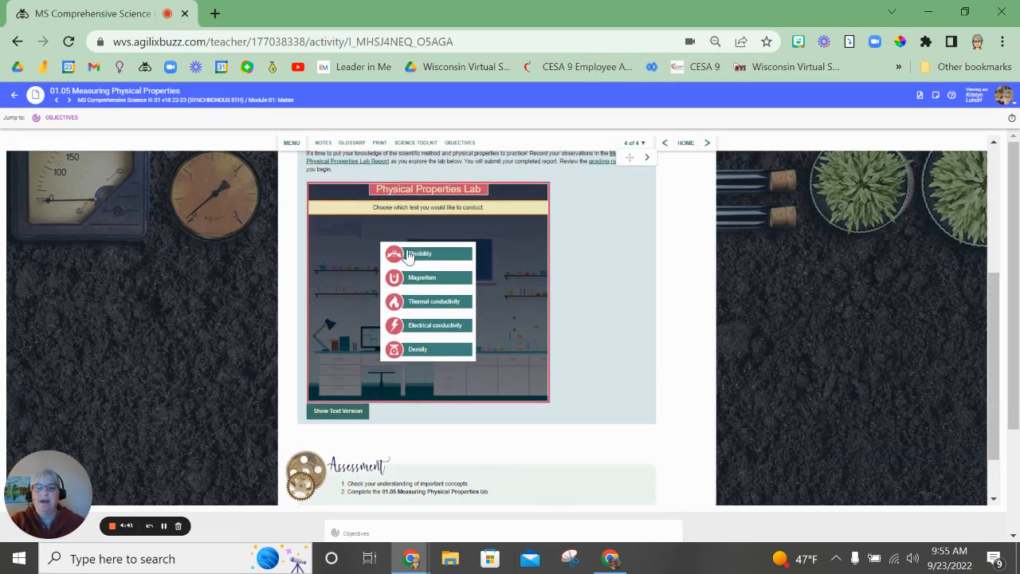
pyautogui.moveTo(453, 357)
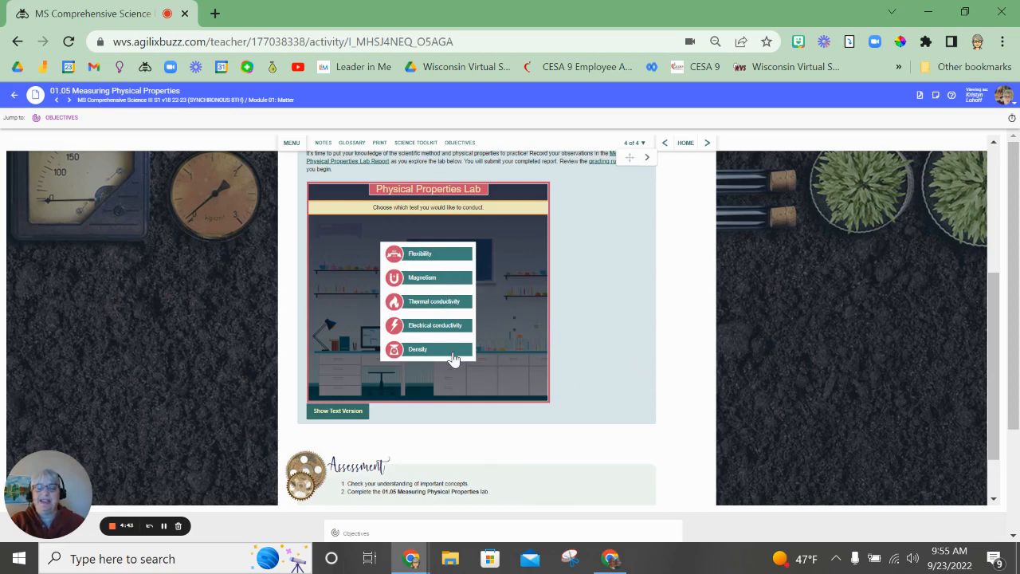
pyautogui.click(421, 254)
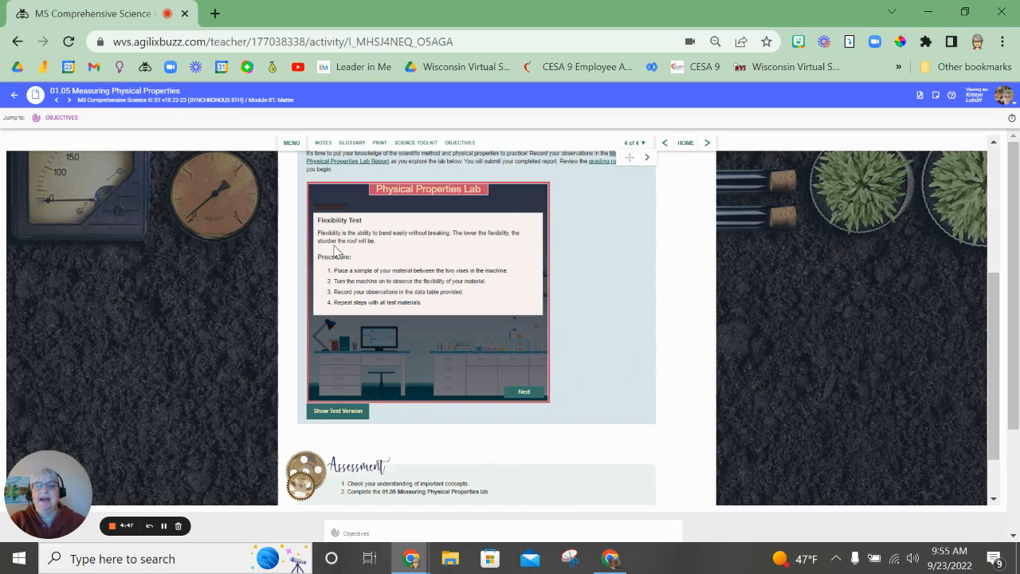
pyautogui.moveTo(402, 255)
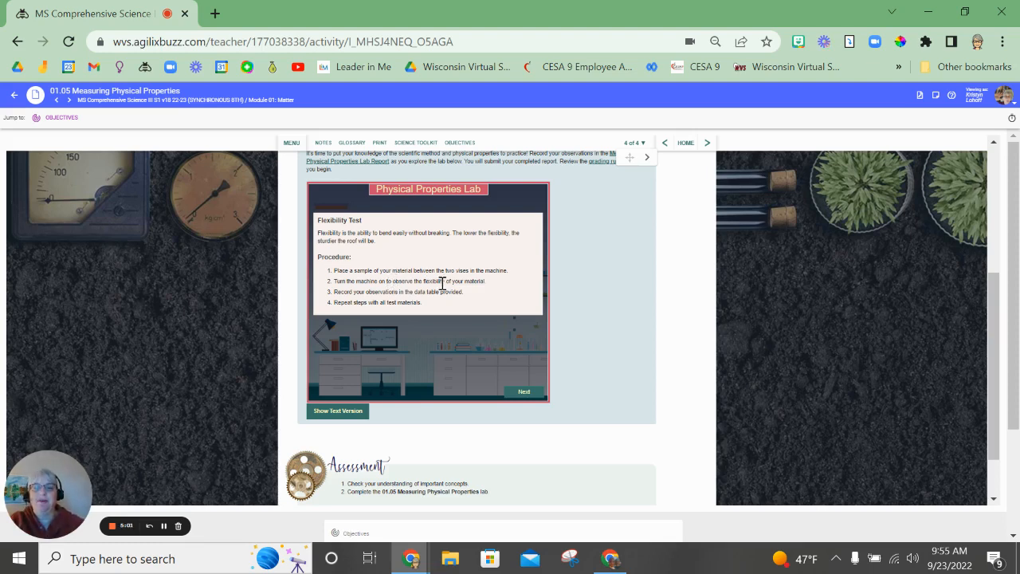
pyautogui.moveTo(494, 291)
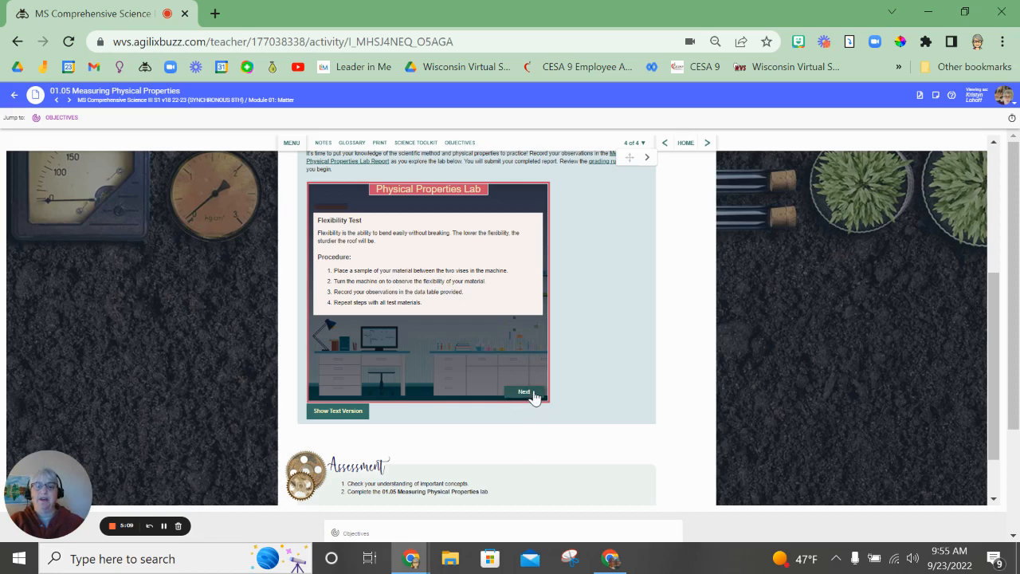
# - Move past the Flexibility Test procedure to the testing station with six materials
pyautogui.click(525, 393)
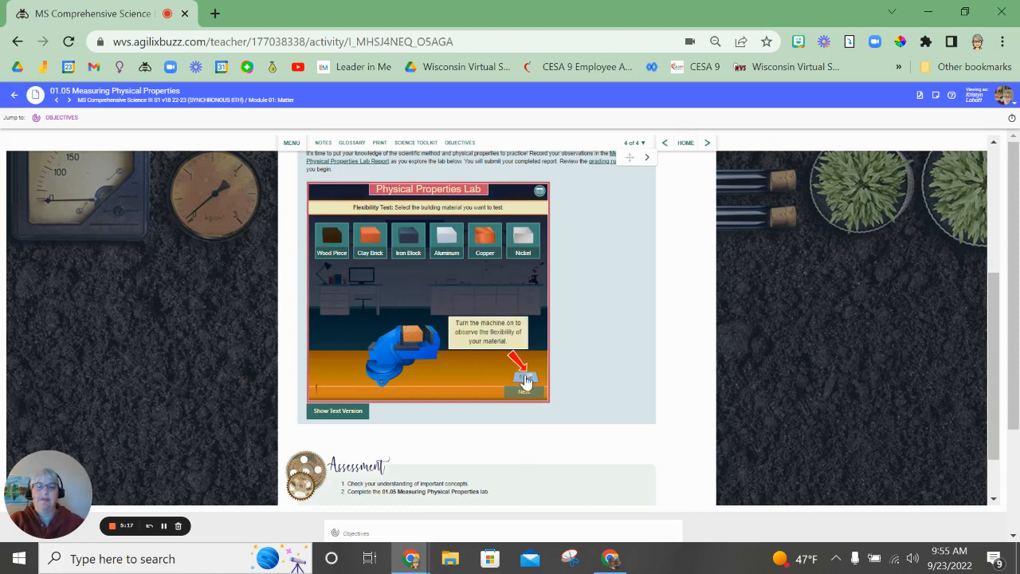
# - Run the flexibility test on wood and record its reading of 3 in the data table
pyautogui.click(523, 379)
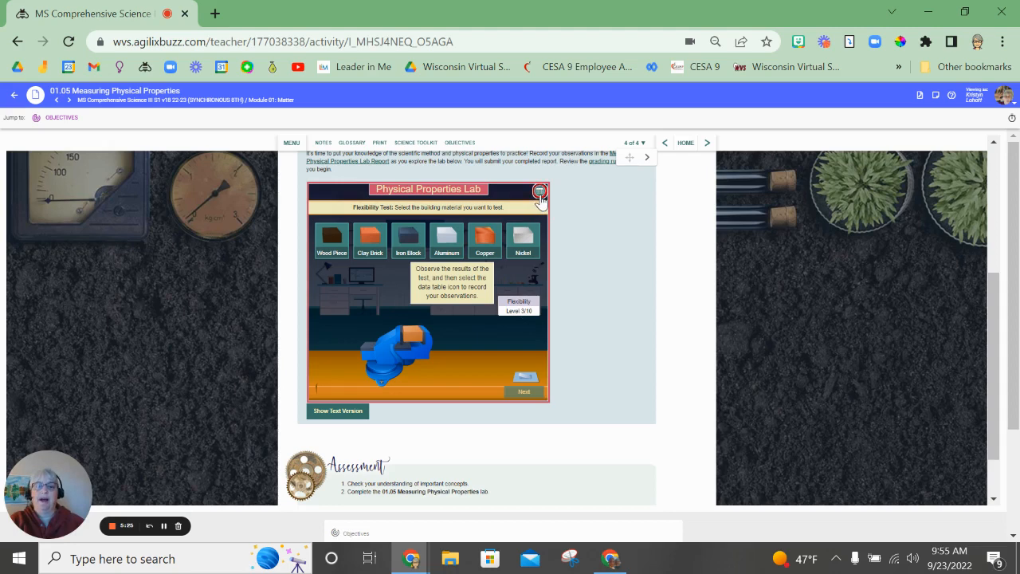
pyautogui.moveTo(518, 326)
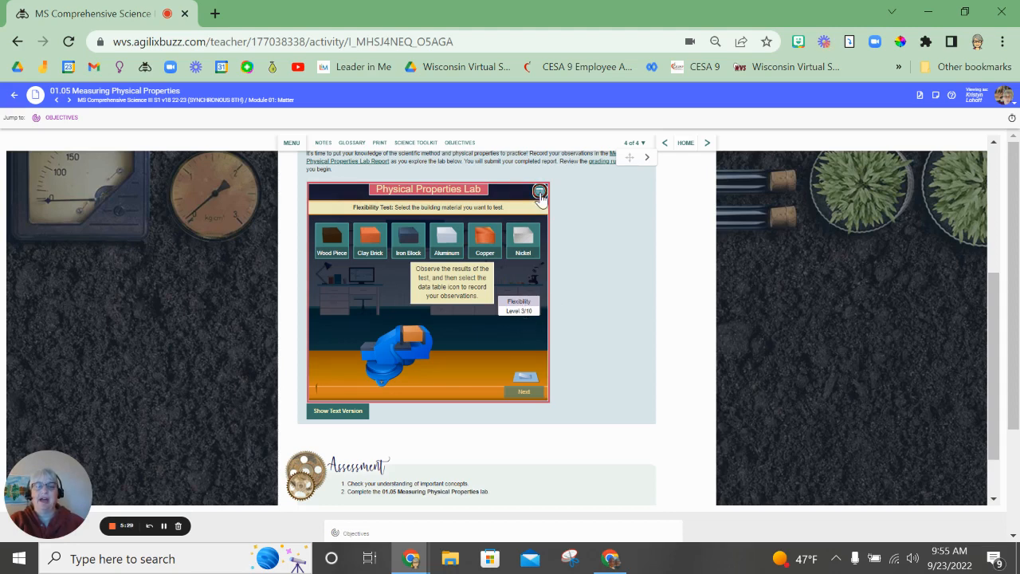
pyautogui.click(539, 191)
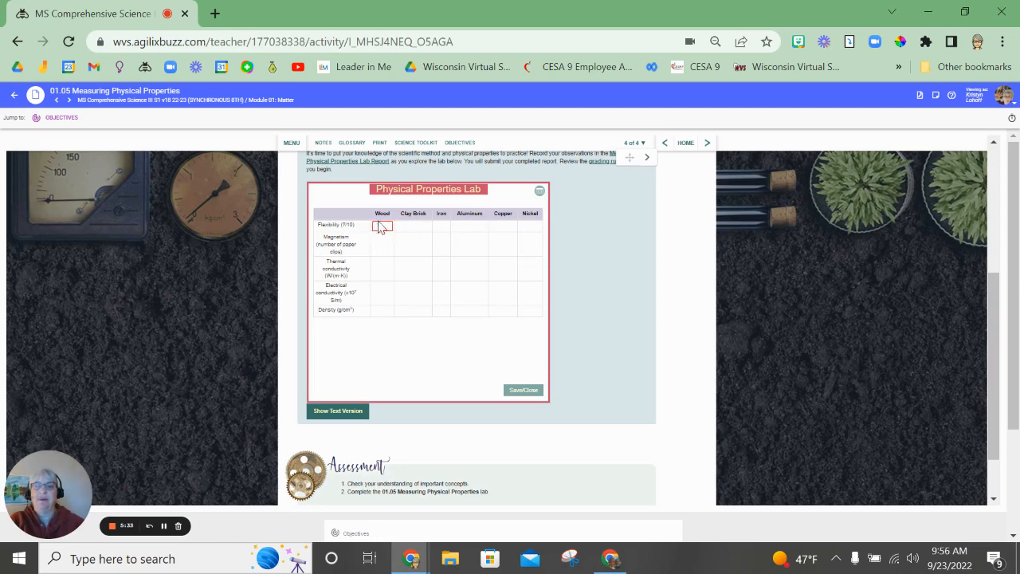
pyautogui.write('3')
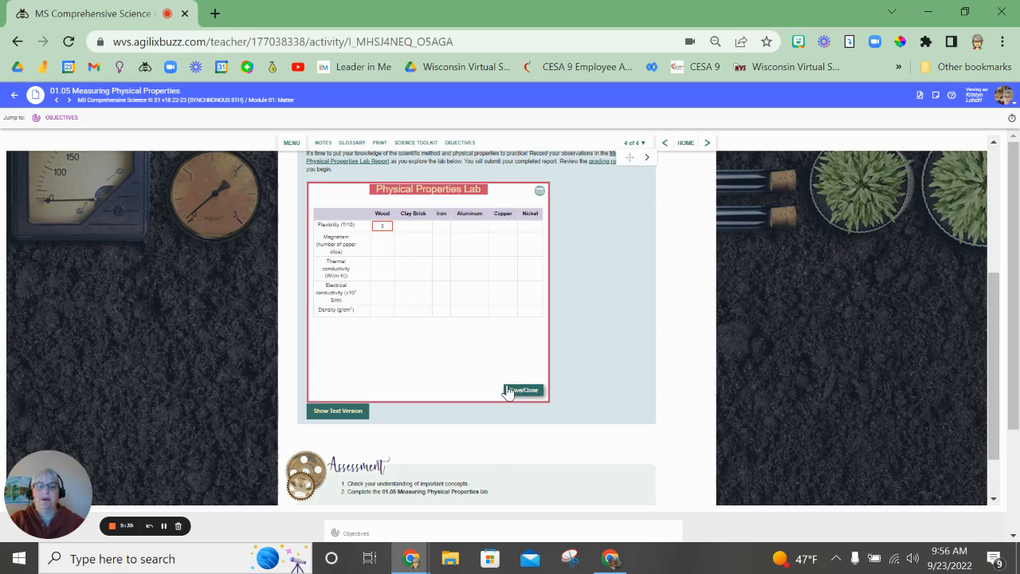
pyautogui.click(523, 389)
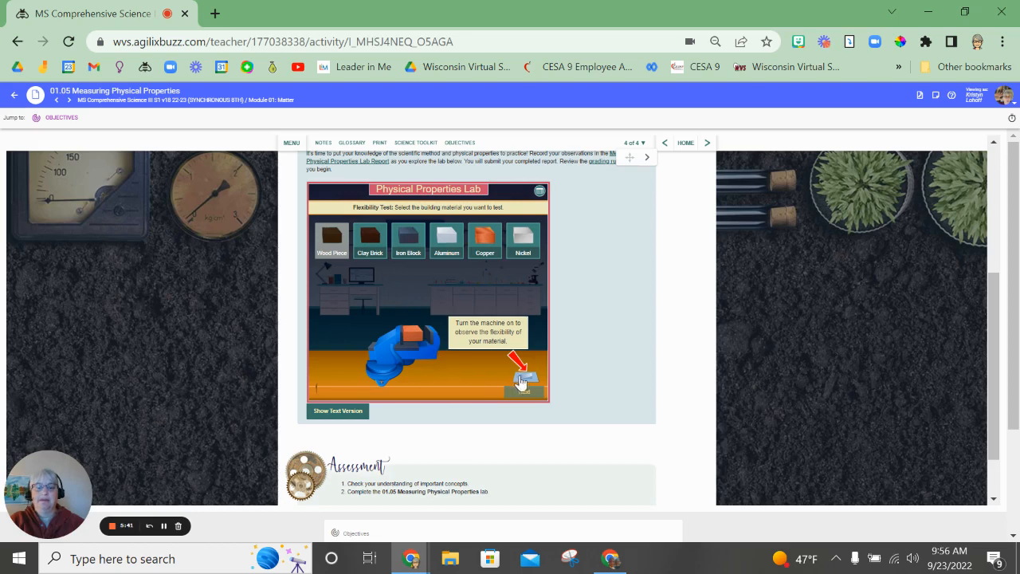
# - Record flexibility readings of 4 for clay brick and 4 for iron in the data table
pyautogui.click(523, 381)
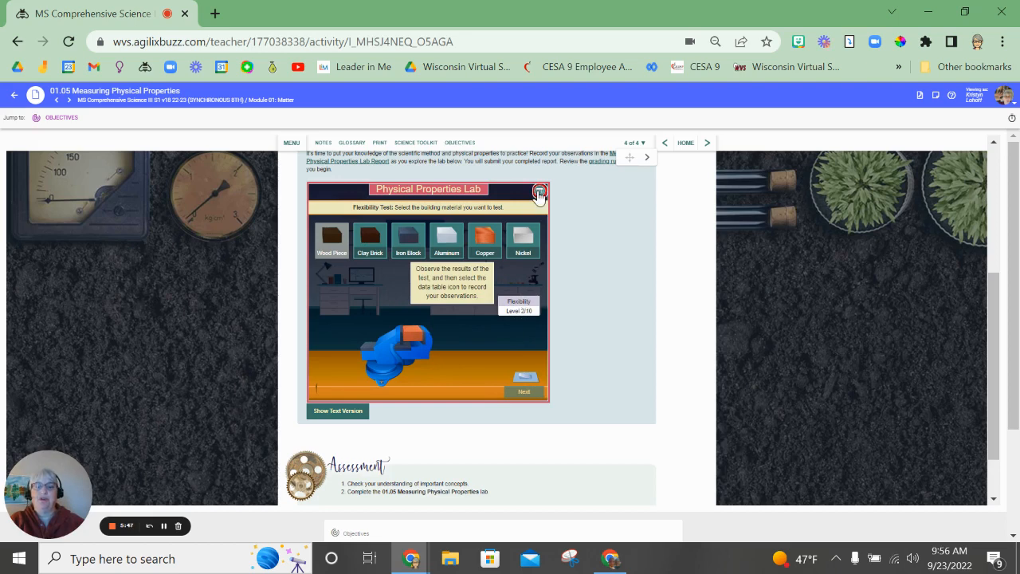
pyautogui.click(539, 191)
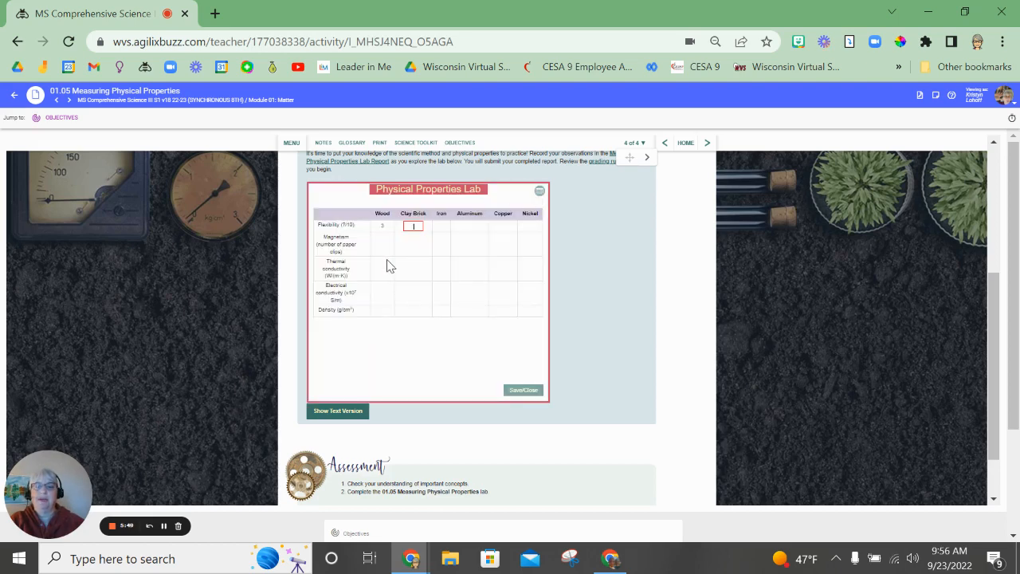
pyautogui.write('4')
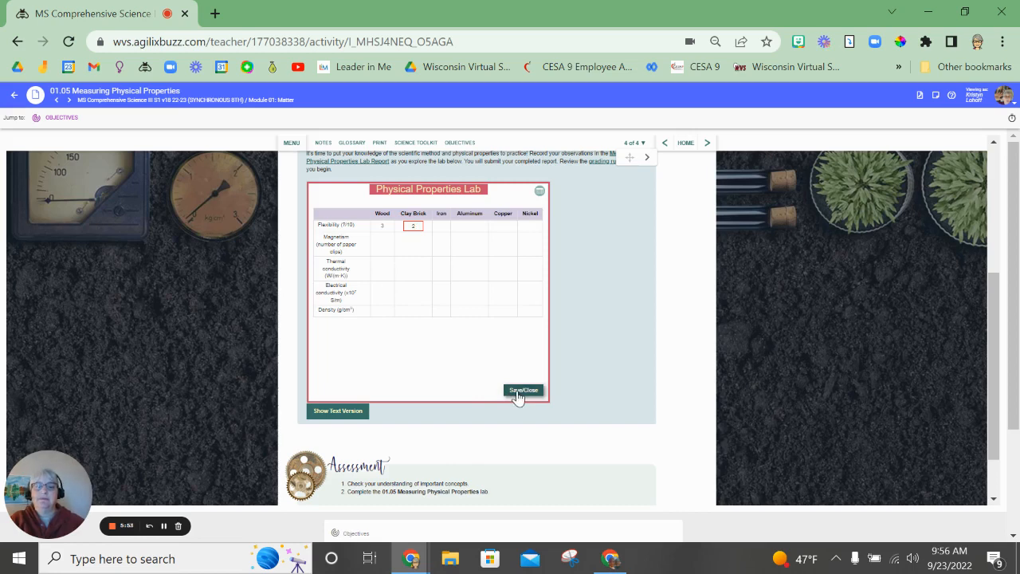
pyautogui.click(523, 391)
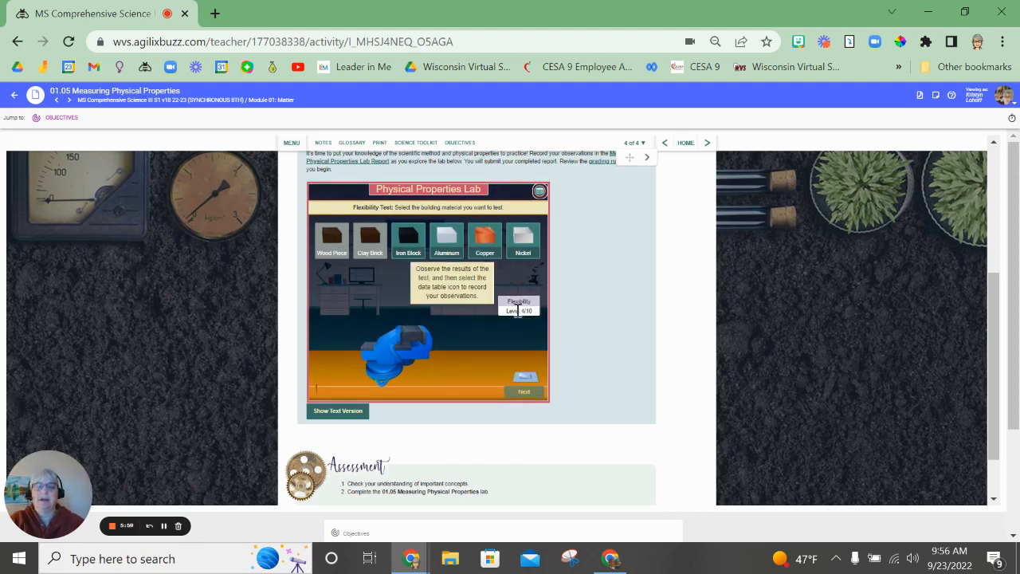
pyautogui.click(540, 191)
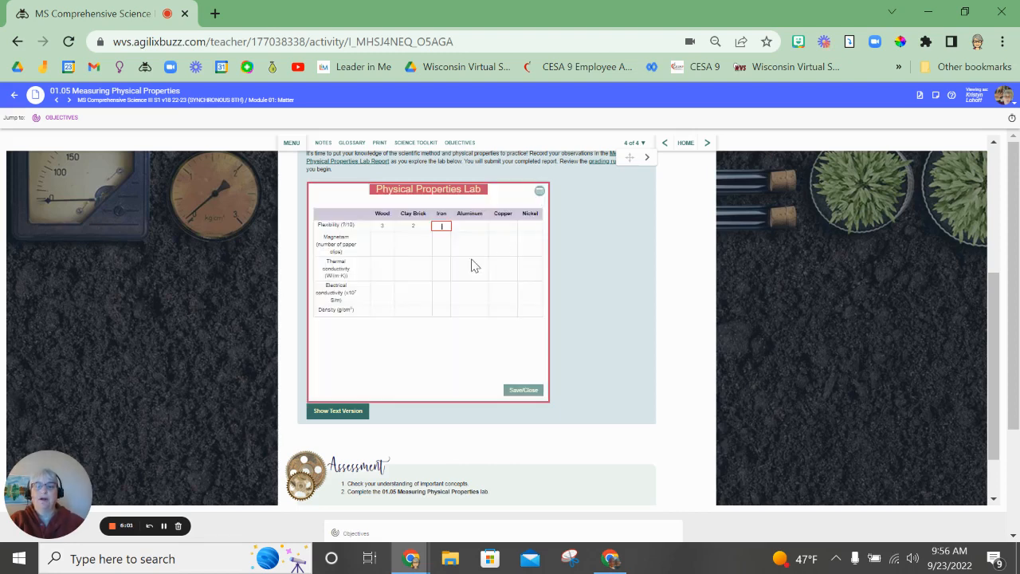
pyautogui.write('4')
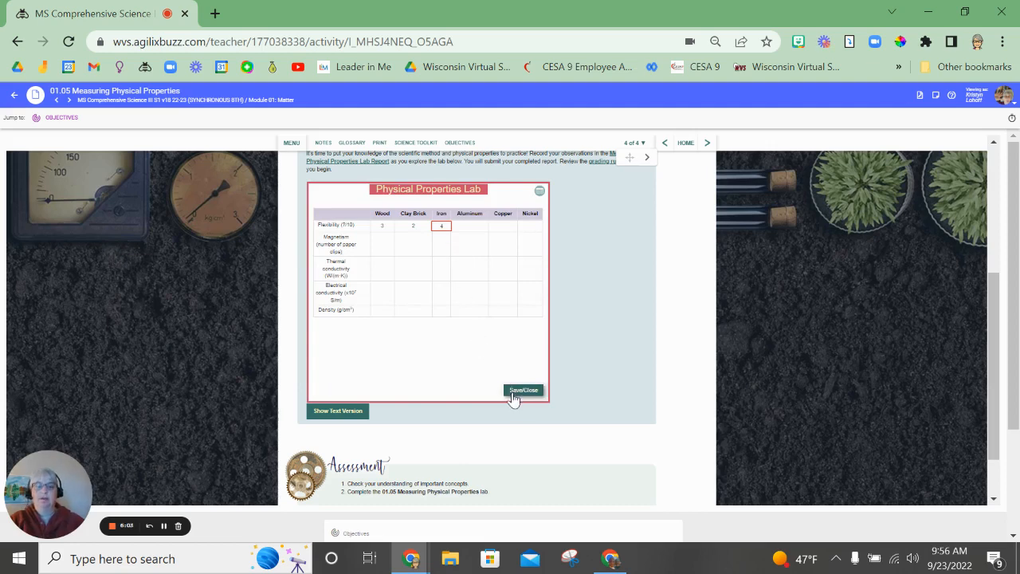
pyautogui.click(523, 391)
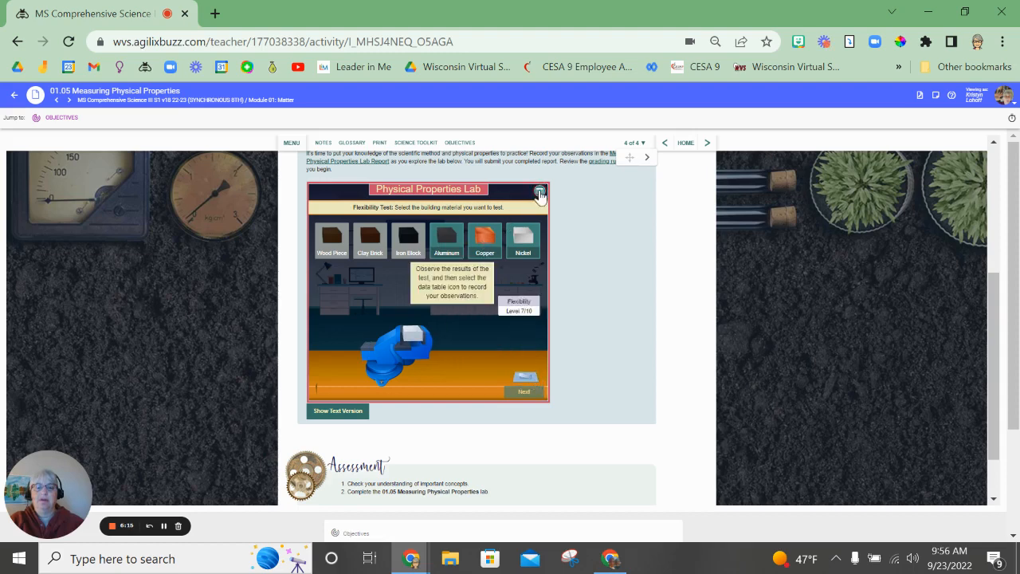
# - Run the flexibility test on nickel and return to the menu of tests to conduct
pyautogui.click(539, 191)
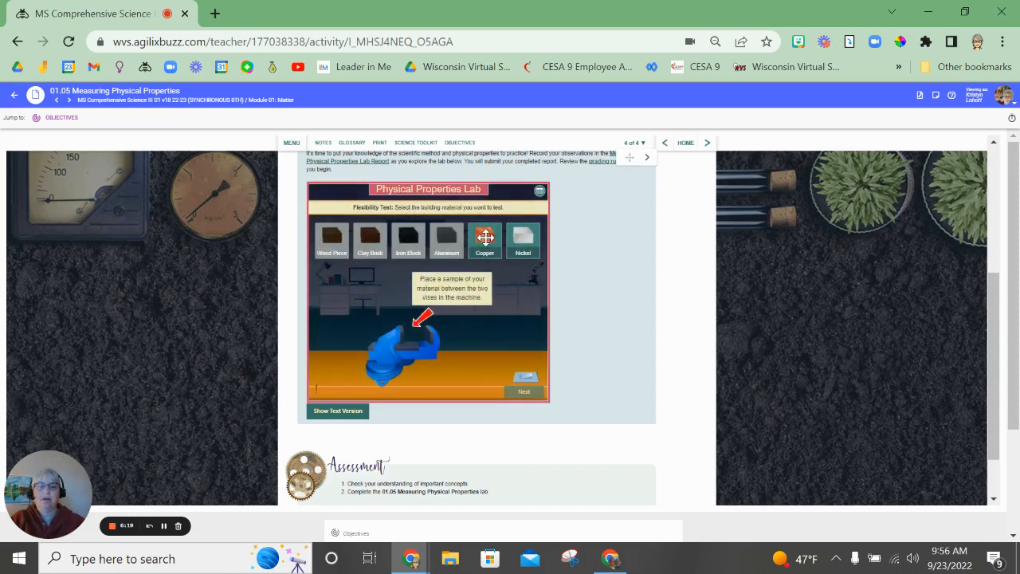
pyautogui.click(484, 239)
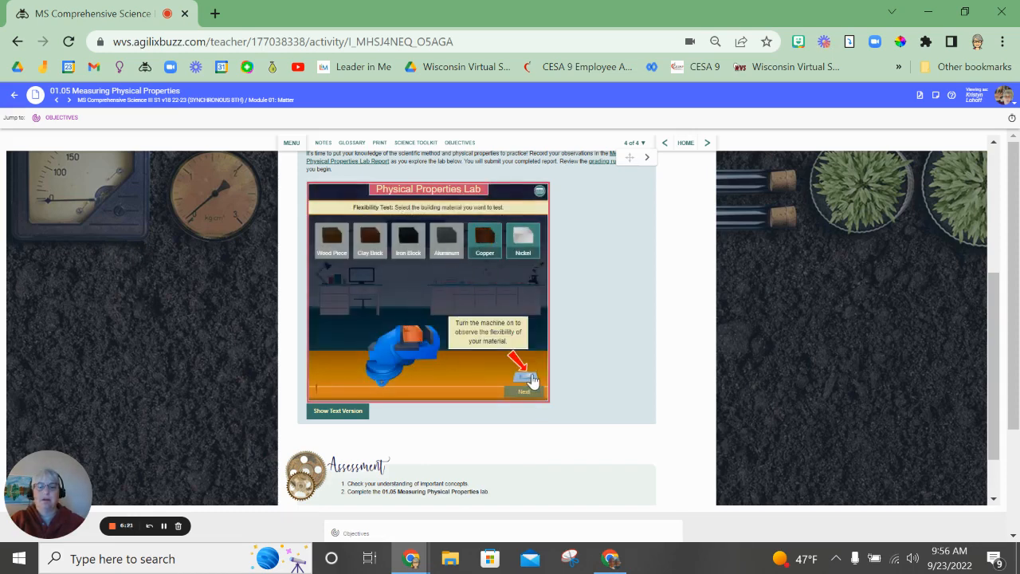
pyautogui.click(523, 376)
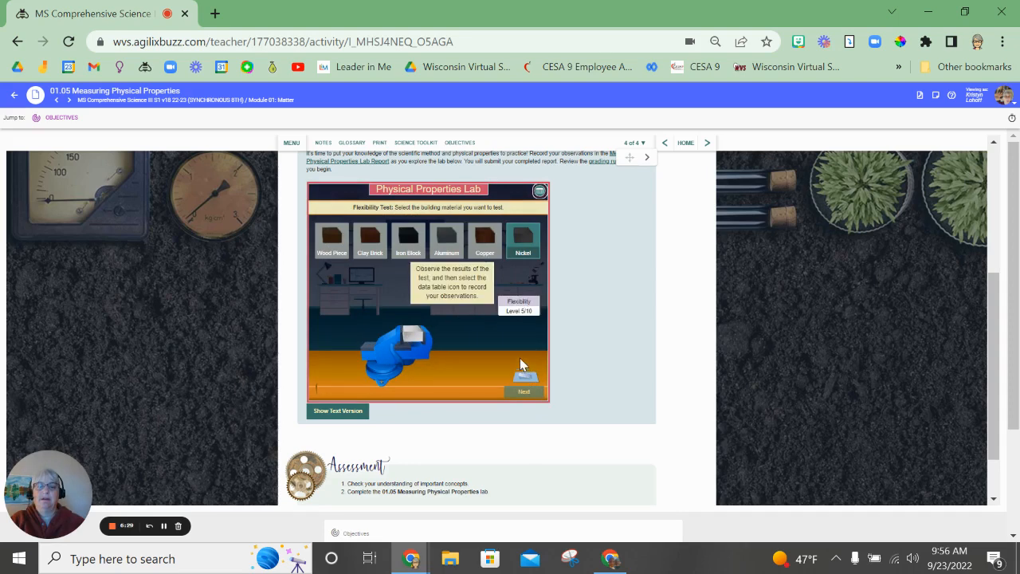
pyautogui.click(539, 192)
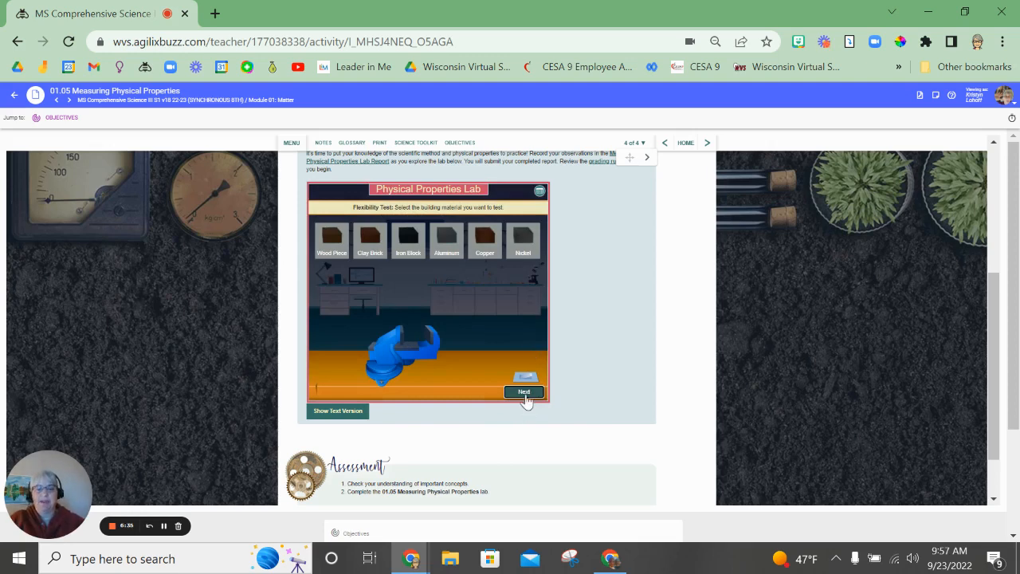
pyautogui.click(523, 392)
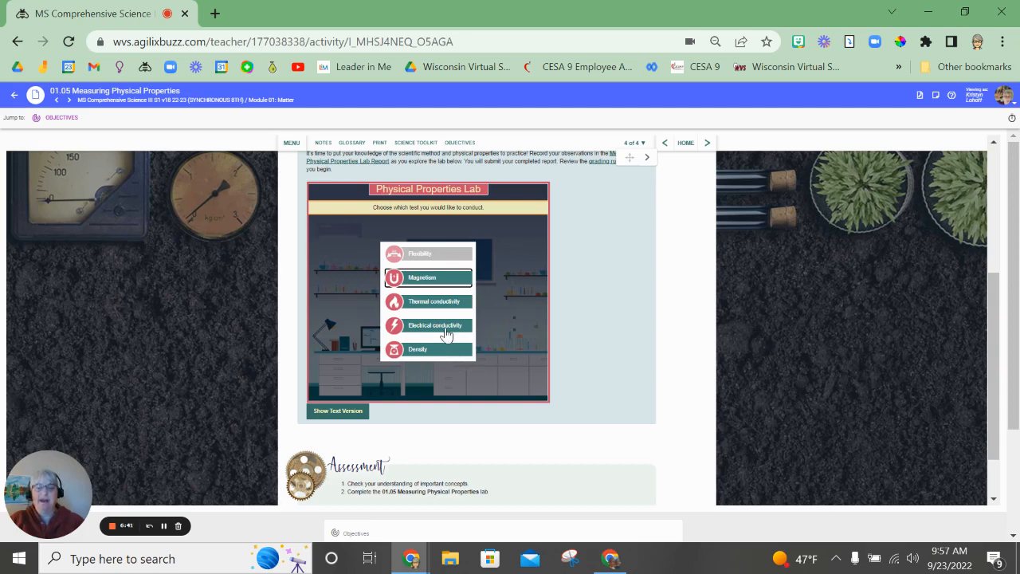
pyautogui.moveTo(446, 334)
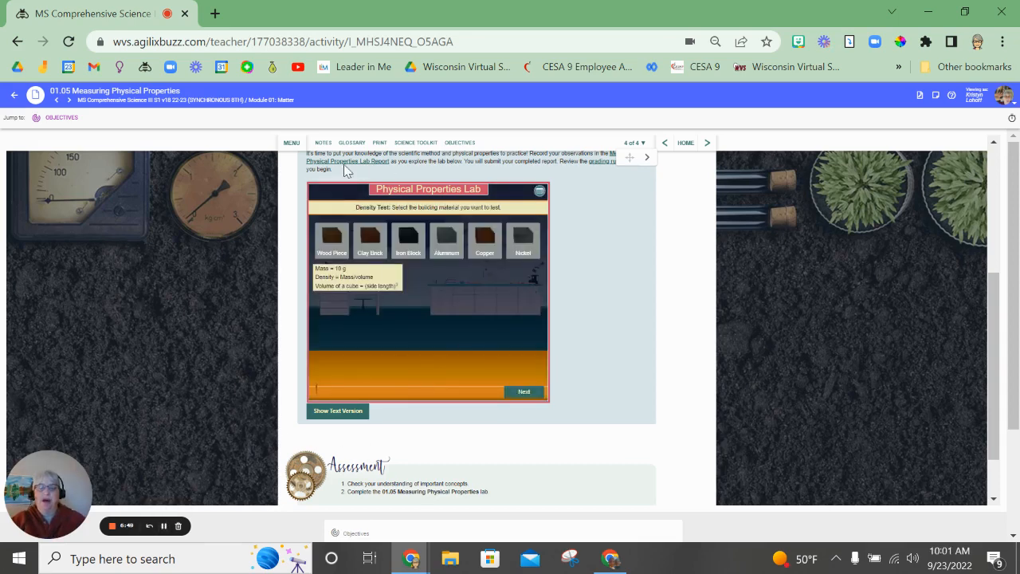
pyautogui.moveTo(558, 327)
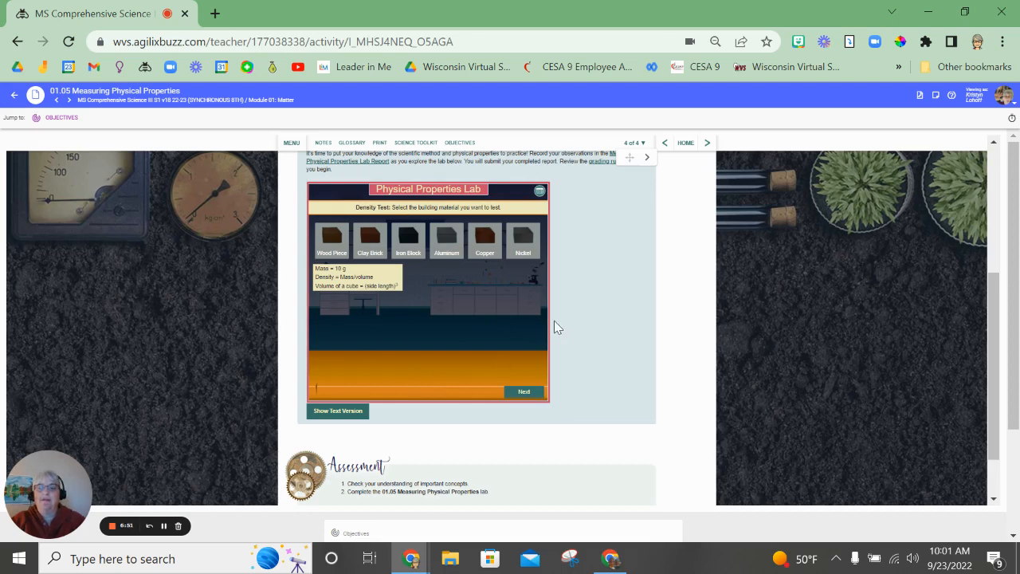
pyautogui.moveTo(539, 325)
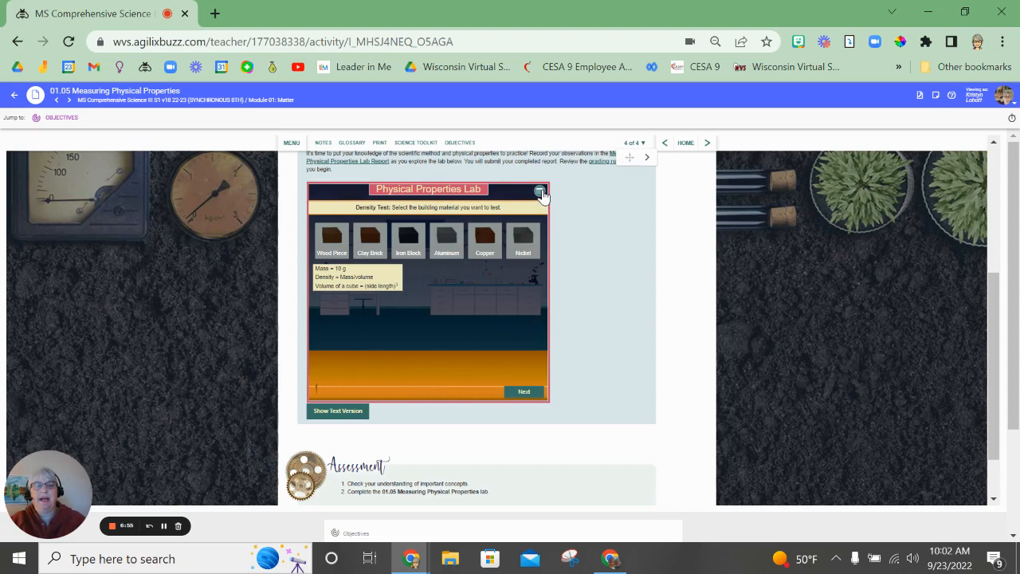
# - Review the completed data table, finish the density test, and start the house-building stage
pyautogui.click(540, 191)
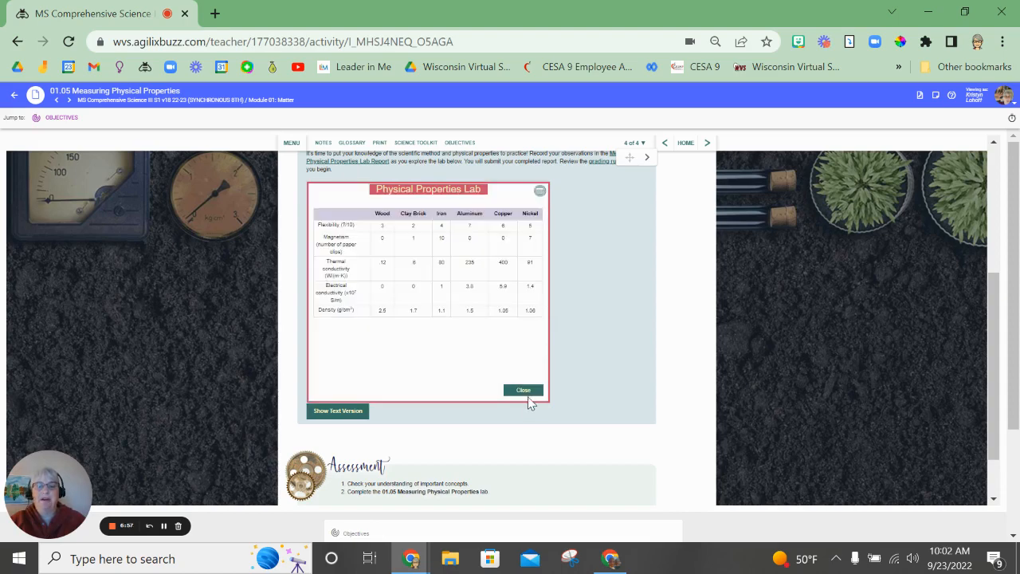
pyautogui.click(523, 391)
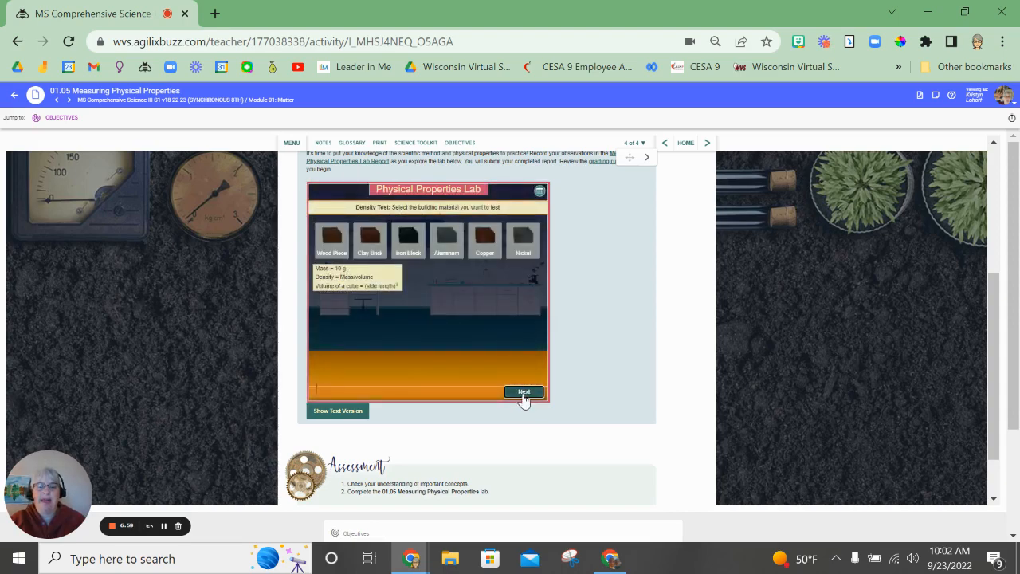
pyautogui.click(523, 393)
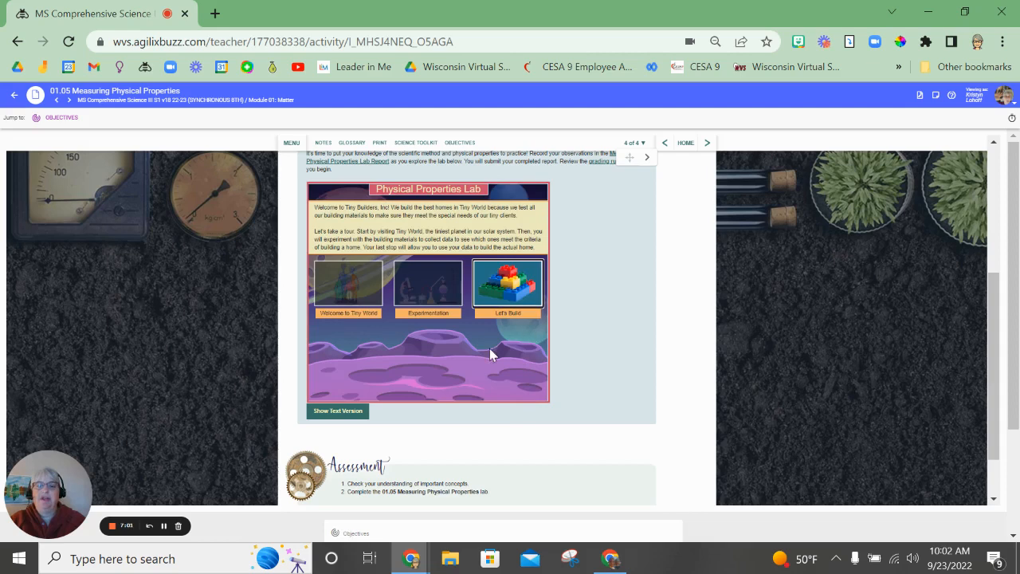
pyautogui.click(507, 283)
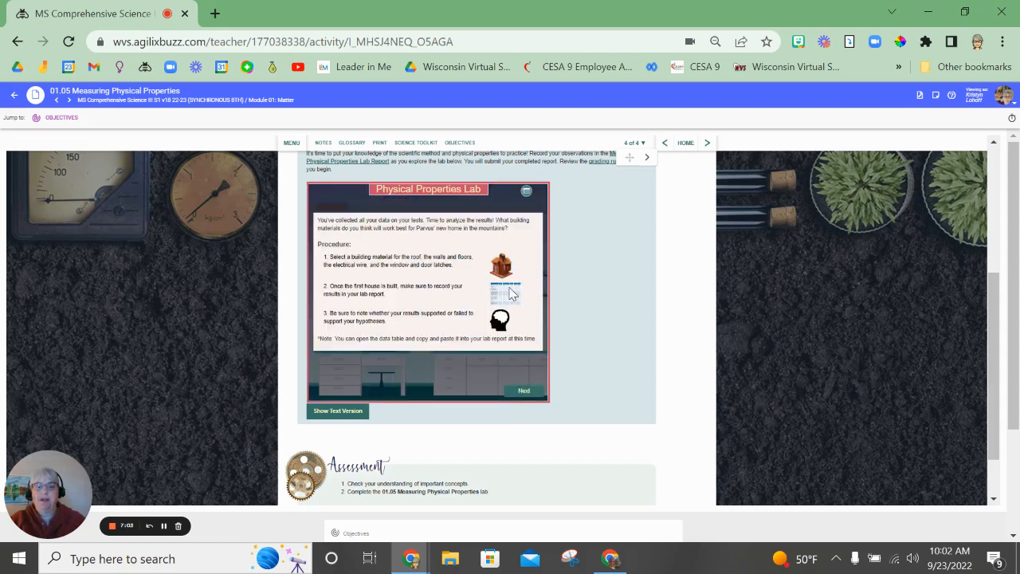
pyautogui.moveTo(408, 280)
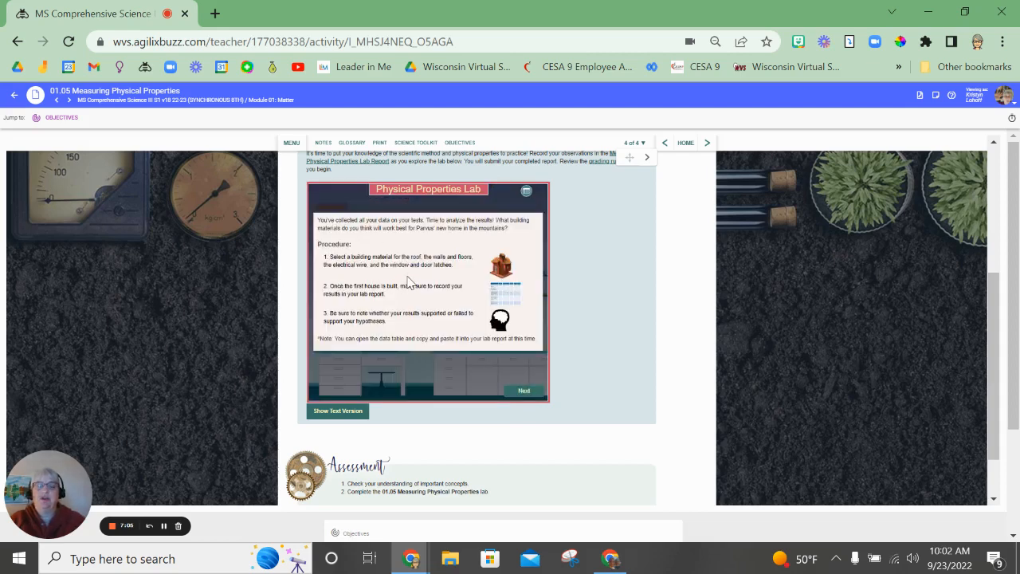
pyautogui.moveTo(370, 253)
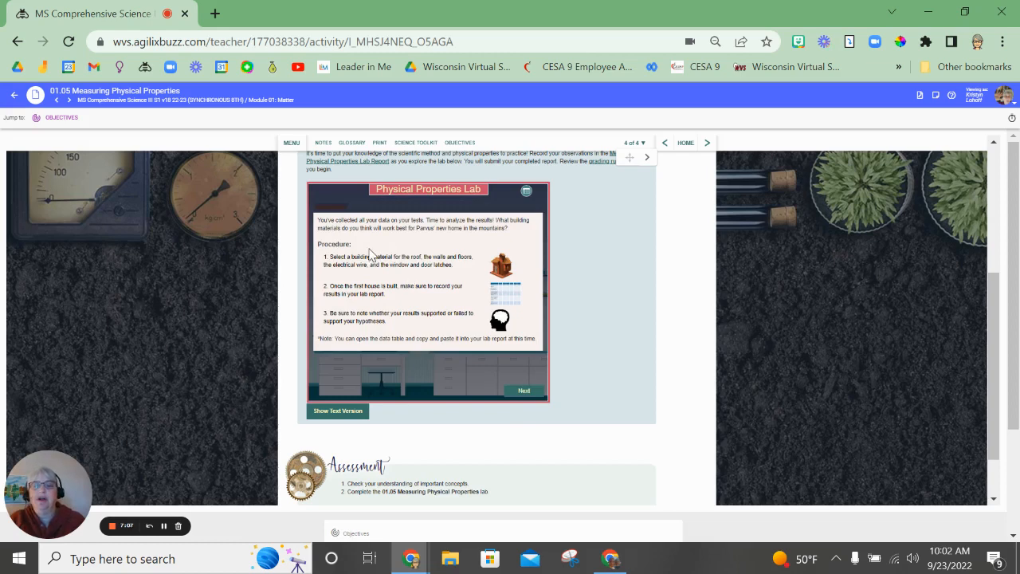
pyautogui.moveTo(566, 201)
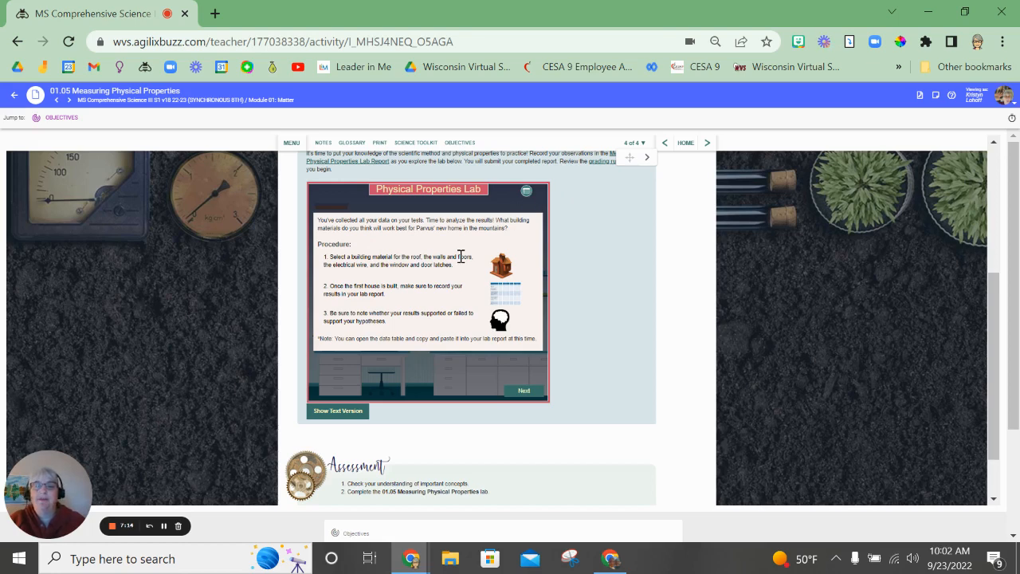
pyautogui.moveTo(456, 284)
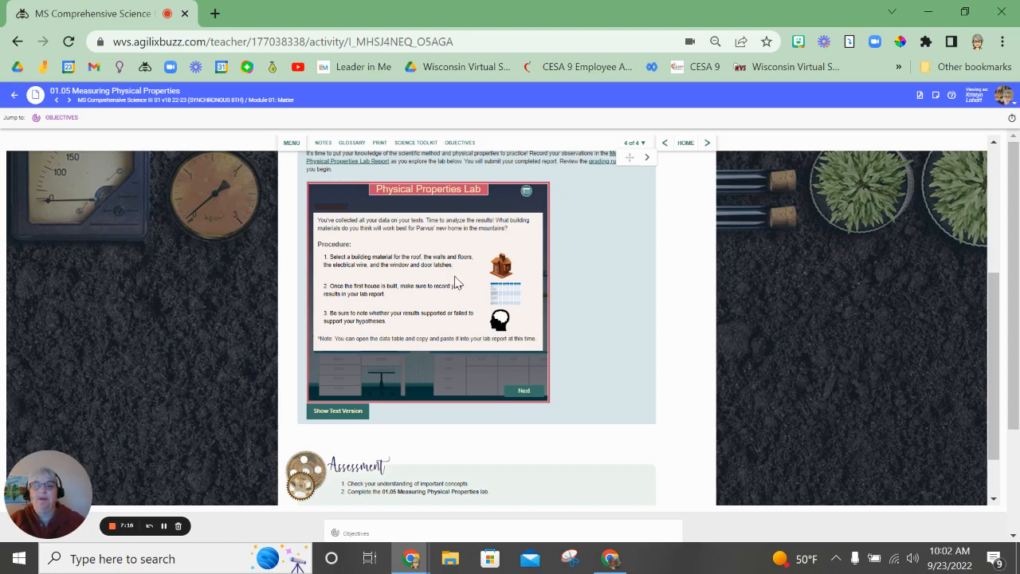
pyautogui.moveTo(466, 274)
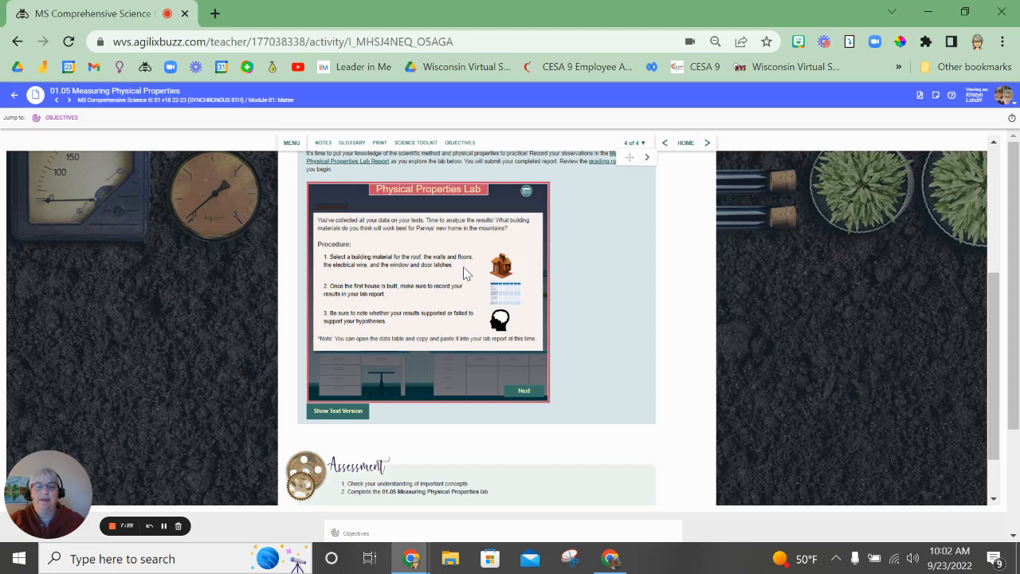
pyautogui.moveTo(465, 293)
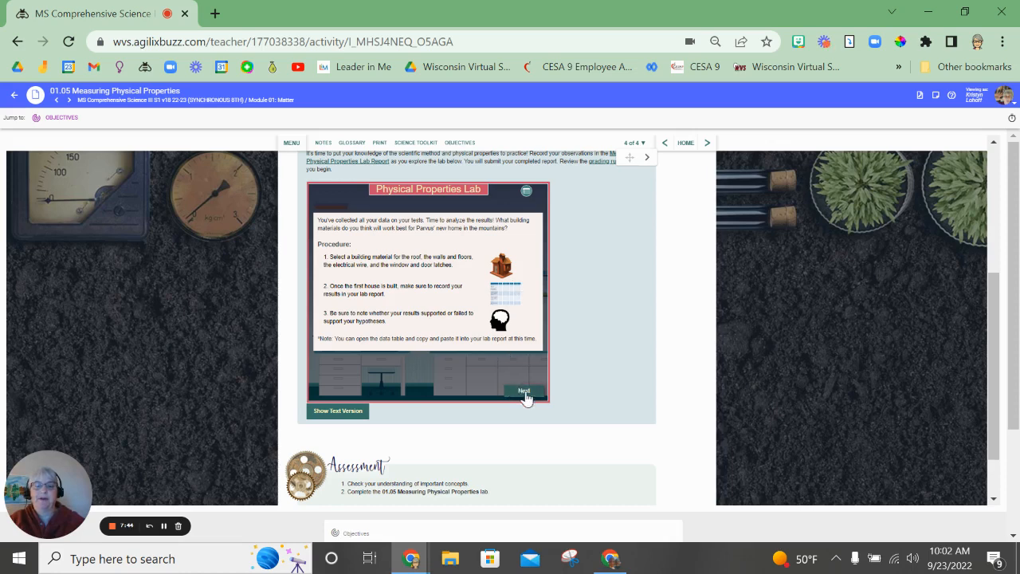
# - Advance to the design choice and pick the tall wooden house on the left
pyautogui.click(523, 392)
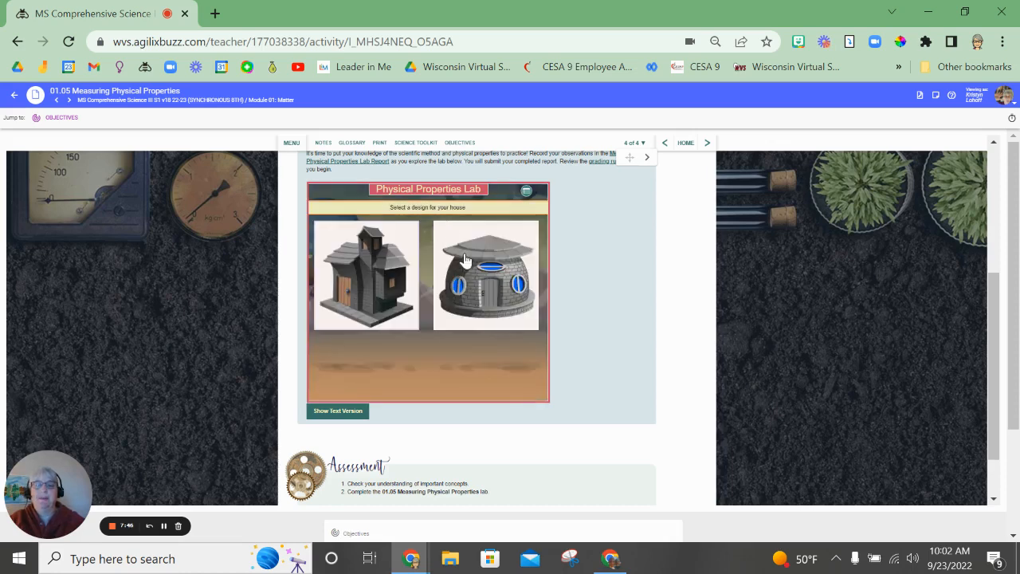
pyautogui.moveTo(348, 280)
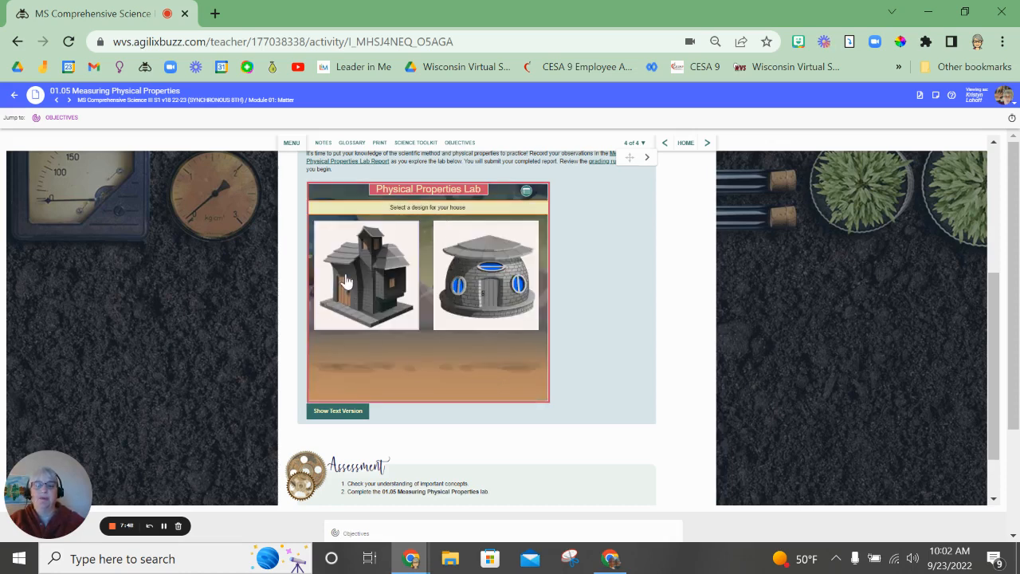
pyautogui.click(366, 274)
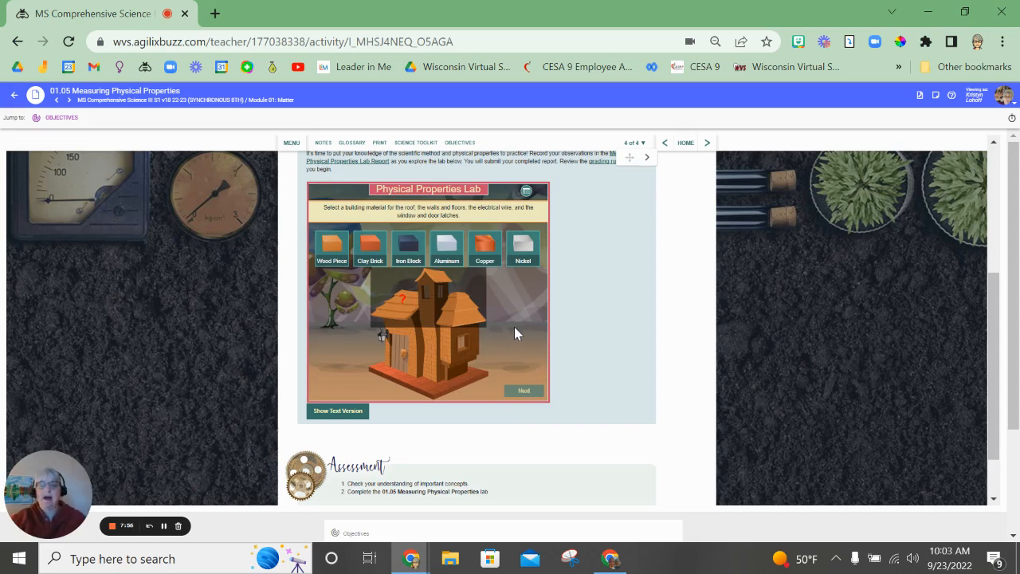
pyautogui.moveTo(114, 162)
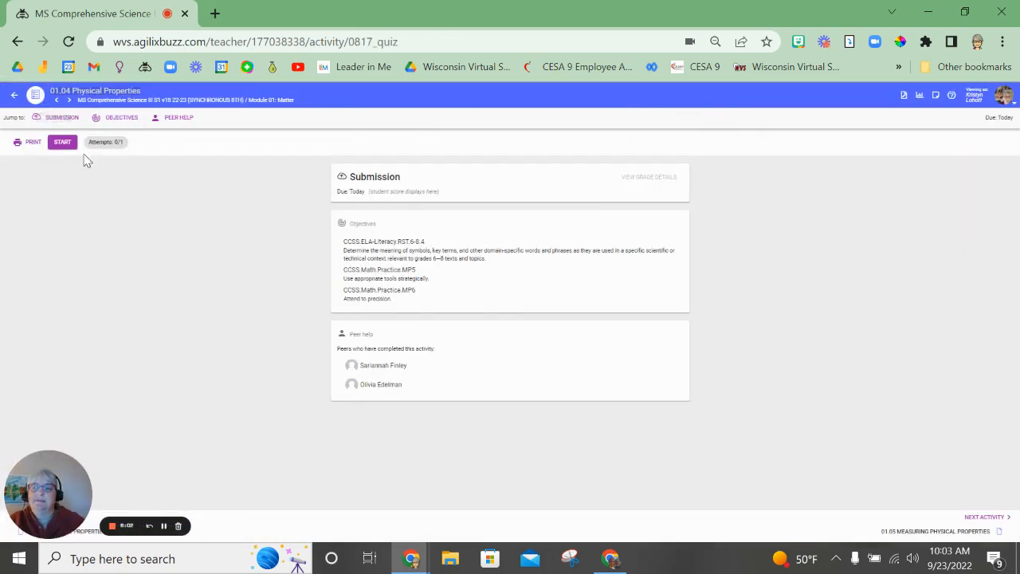
# - Follow the lab report template link and make a personal copy in Google Docs
pyautogui.click(986, 517)
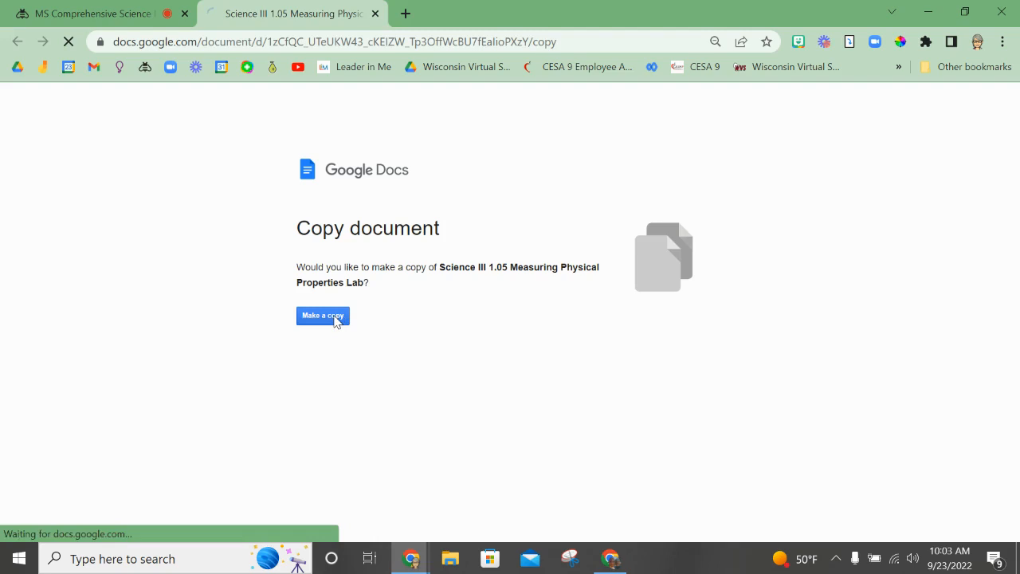
pyautogui.click(322, 315)
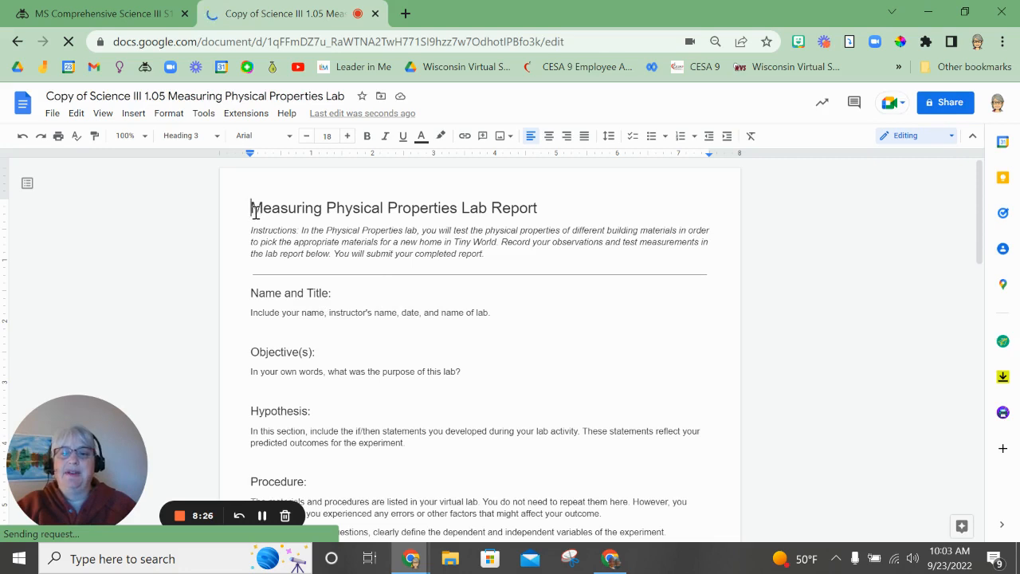
pyautogui.moveTo(252, 207); pyautogui.dragTo(463, 207)
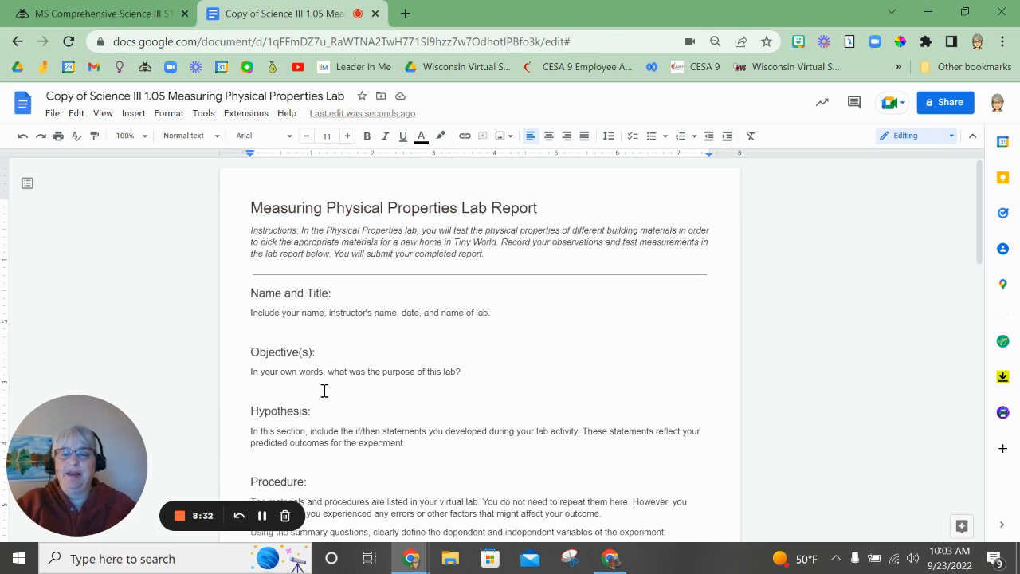
pyautogui.moveTo(329, 389)
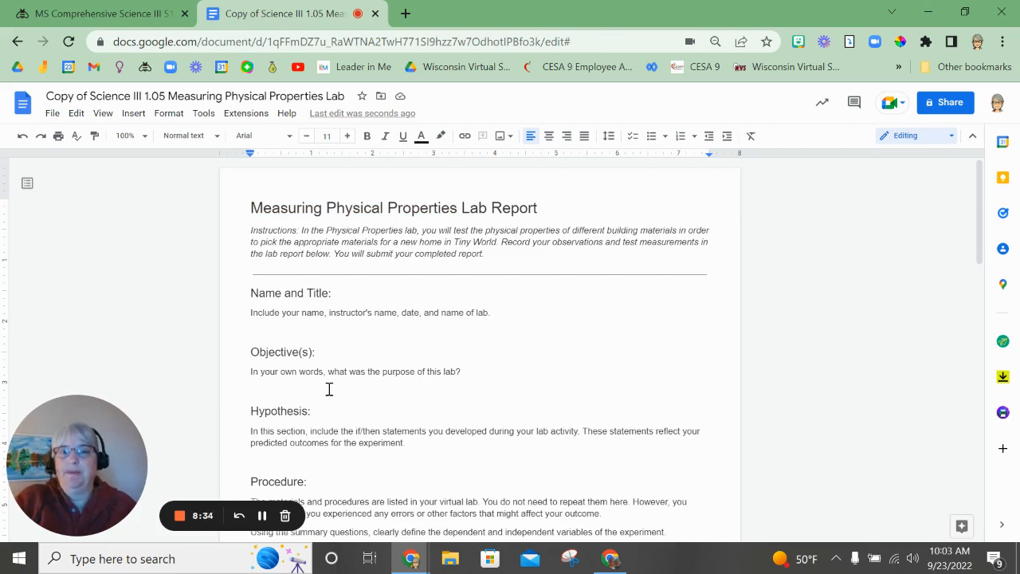
pyautogui.moveTo(343, 390)
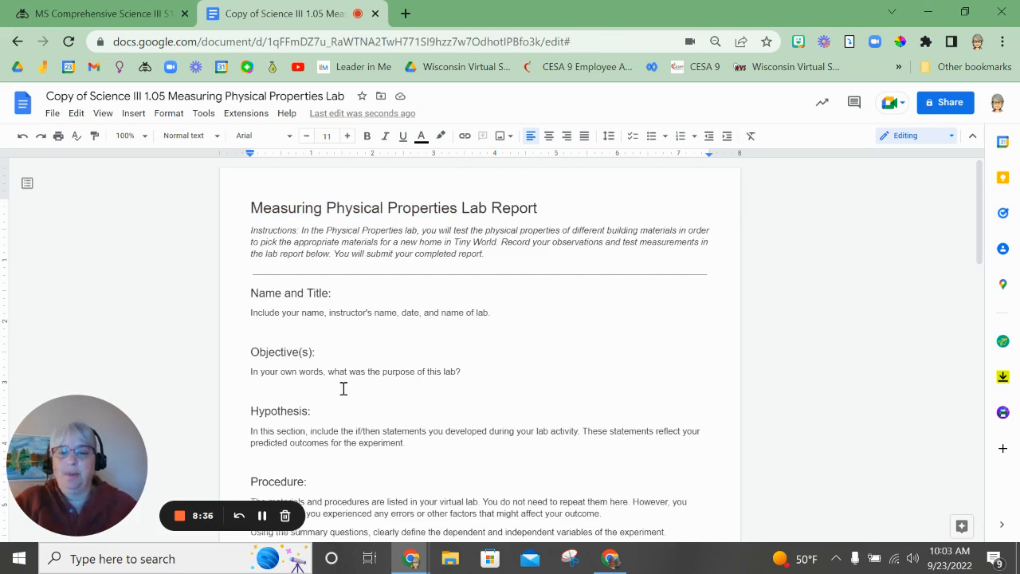
pyautogui.click(252, 390)
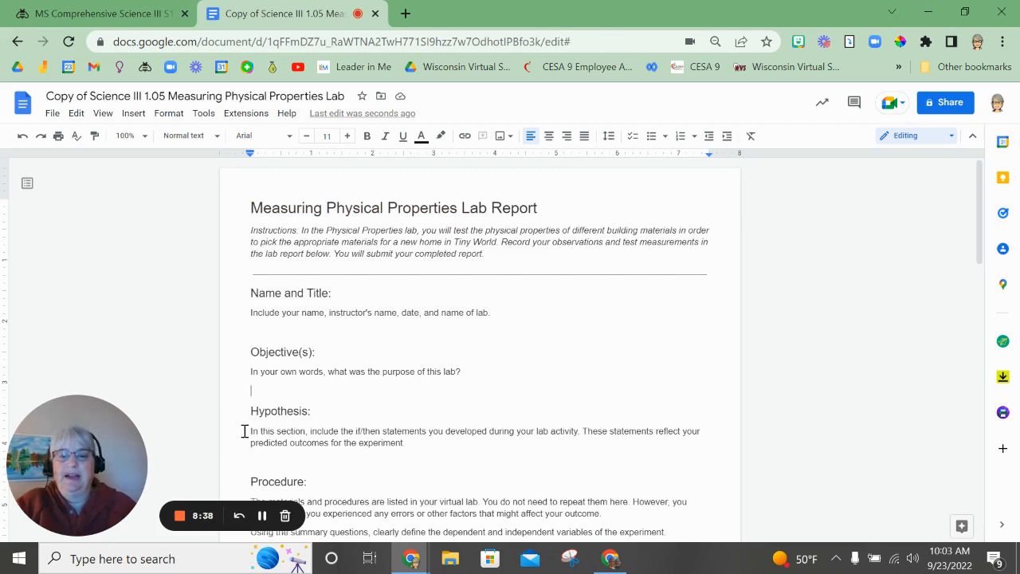
pyautogui.moveTo(250, 431); pyautogui.dragTo(412, 444)
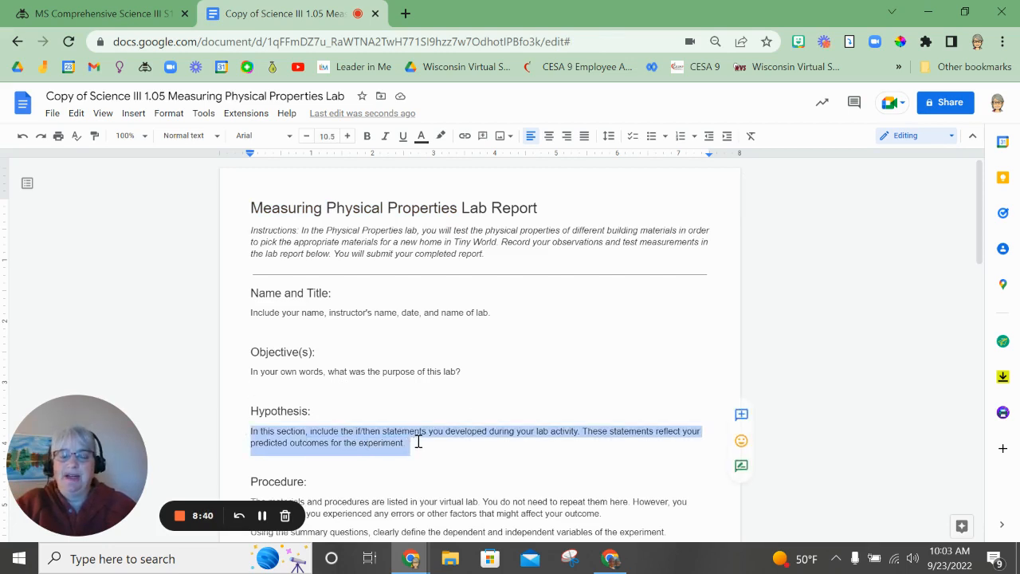
pyautogui.scroll(-3)
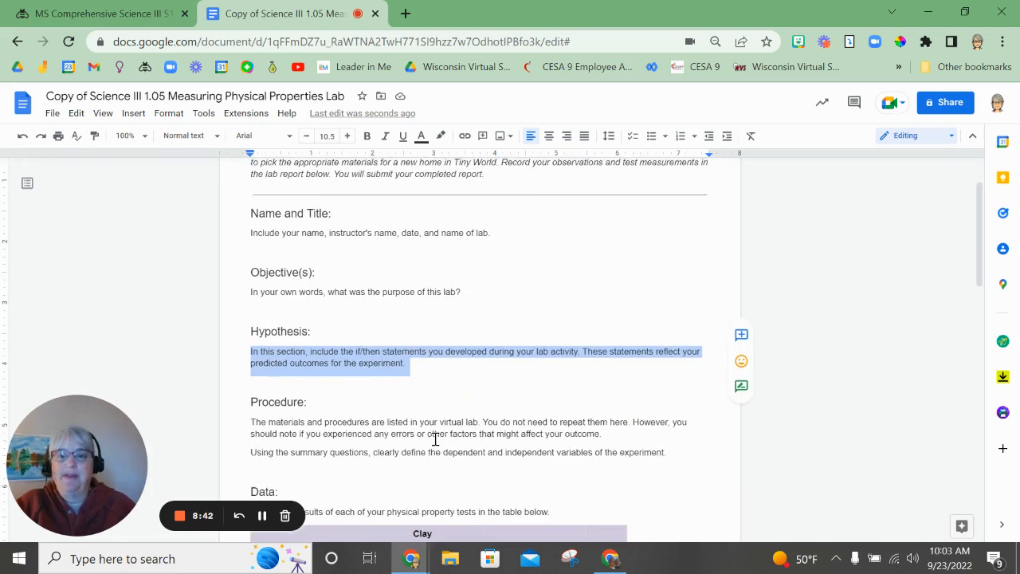
pyautogui.scroll(-3)
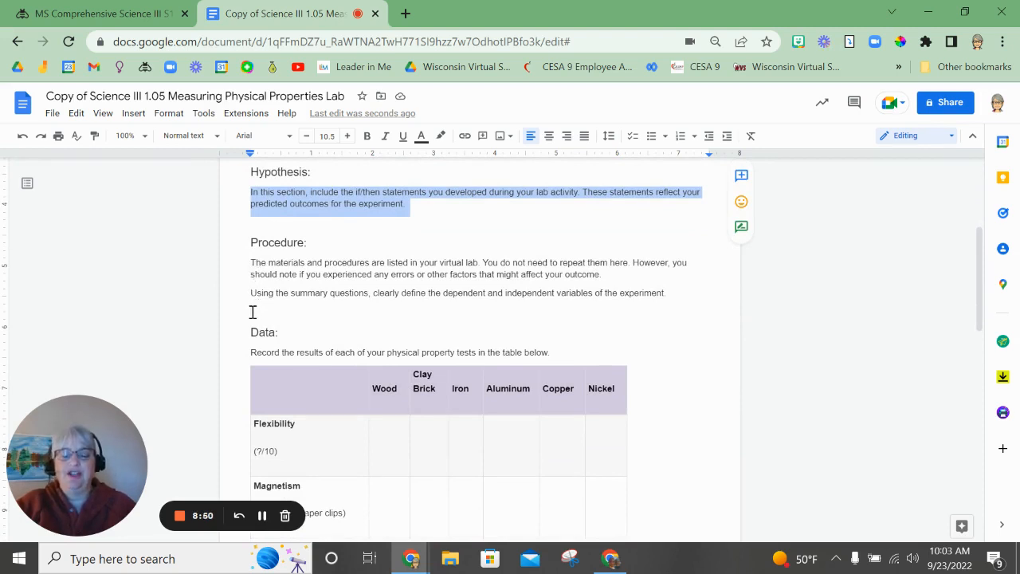
pyautogui.click(252, 294)
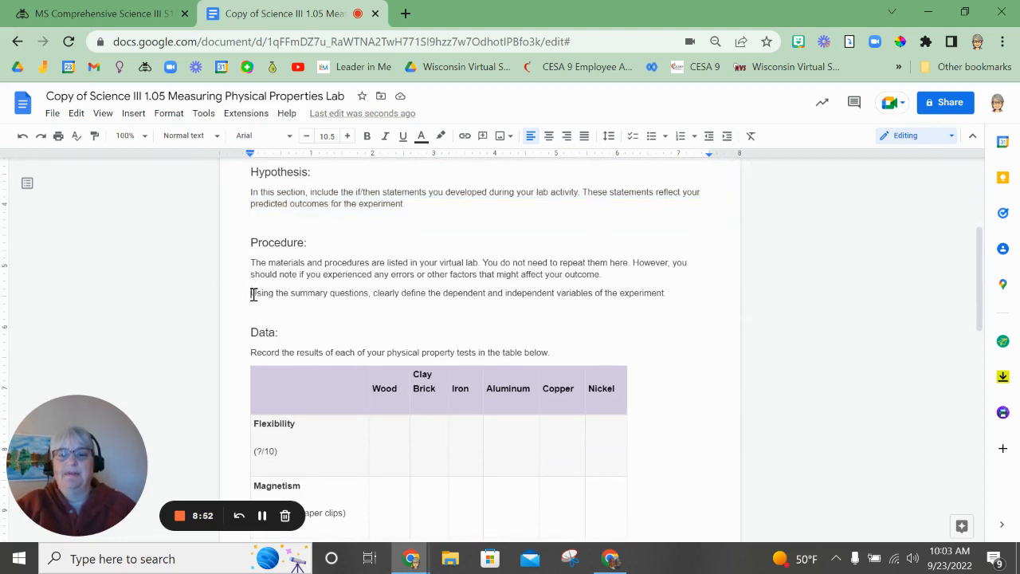
pyautogui.scroll(-3)
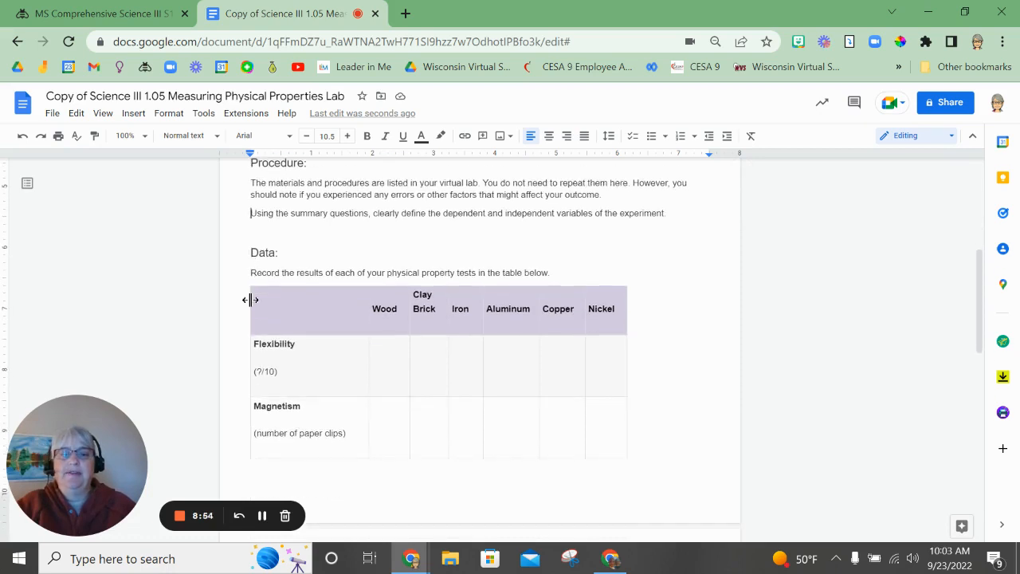
pyautogui.scroll(-3)
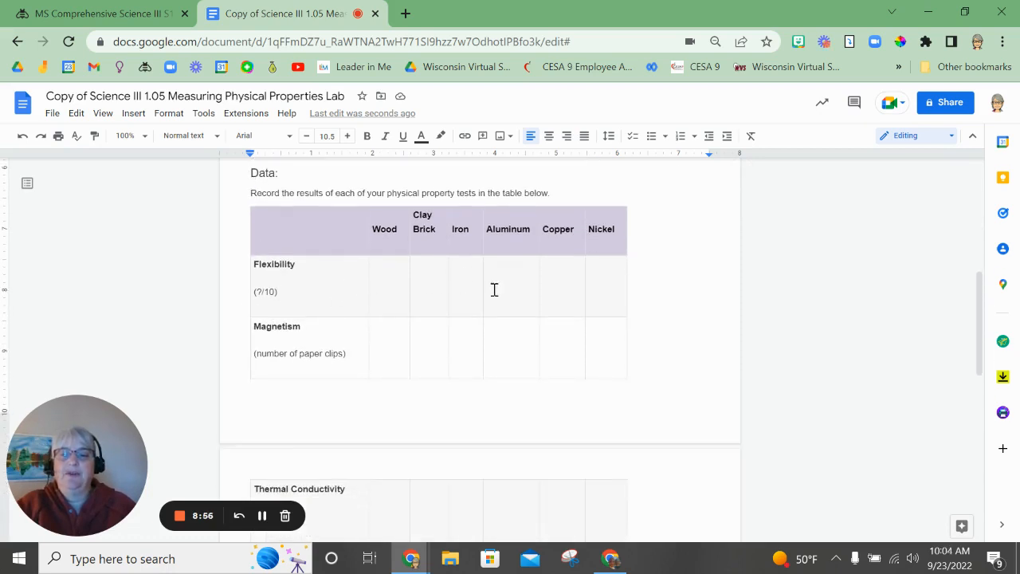
pyautogui.scroll(-3)
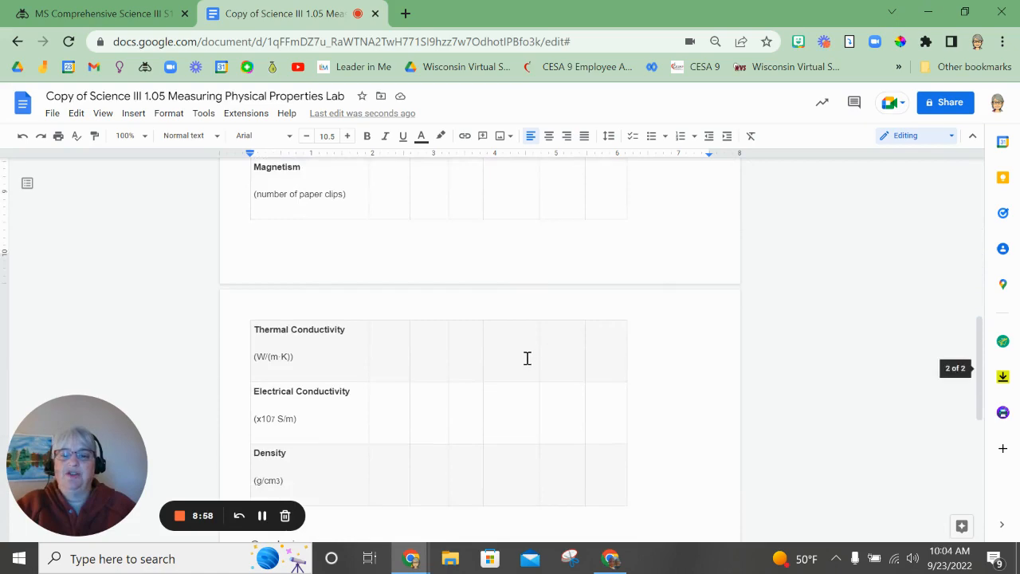
pyautogui.scroll(-3)
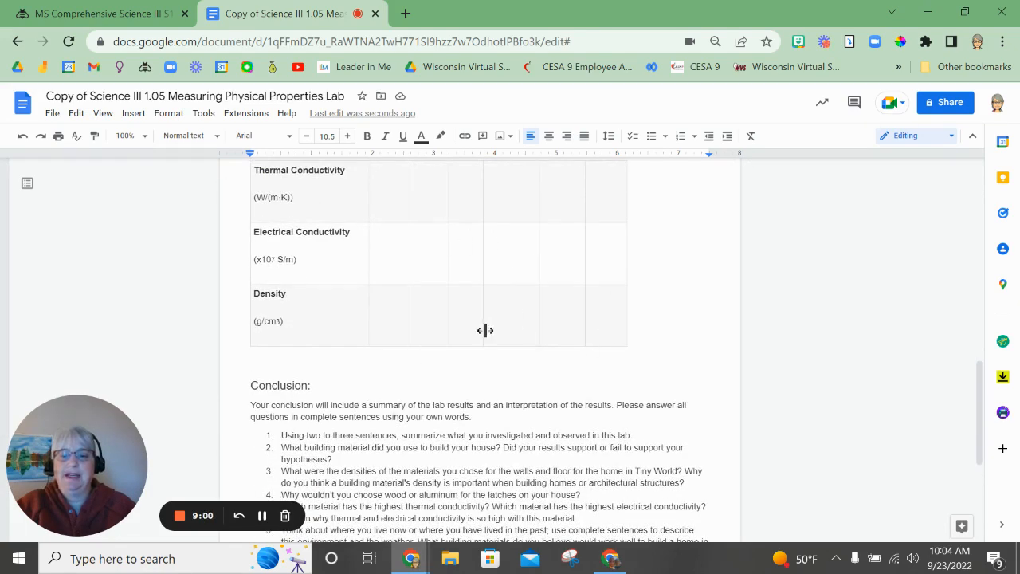
pyautogui.scroll(-3)
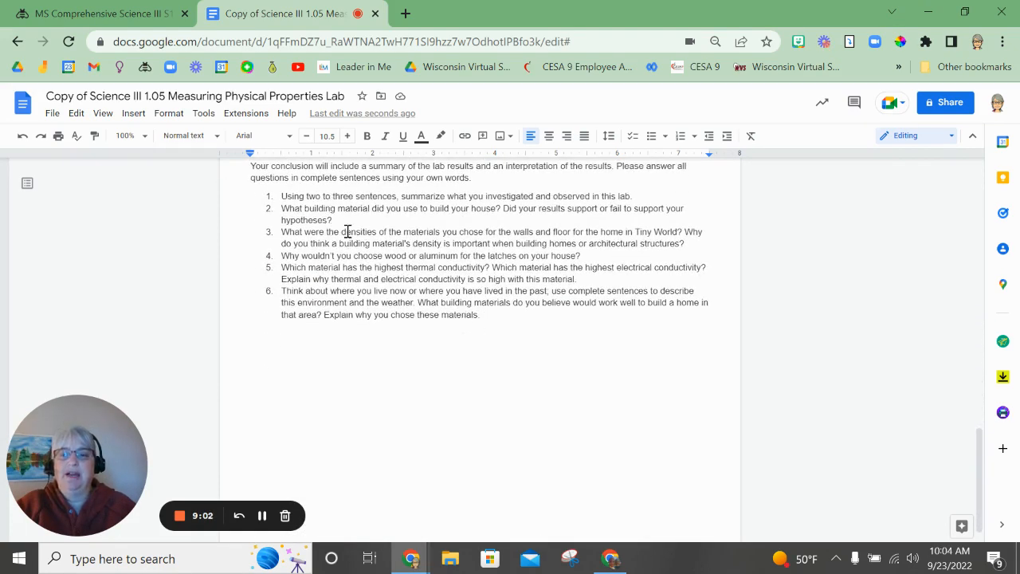
pyautogui.scroll(-3)
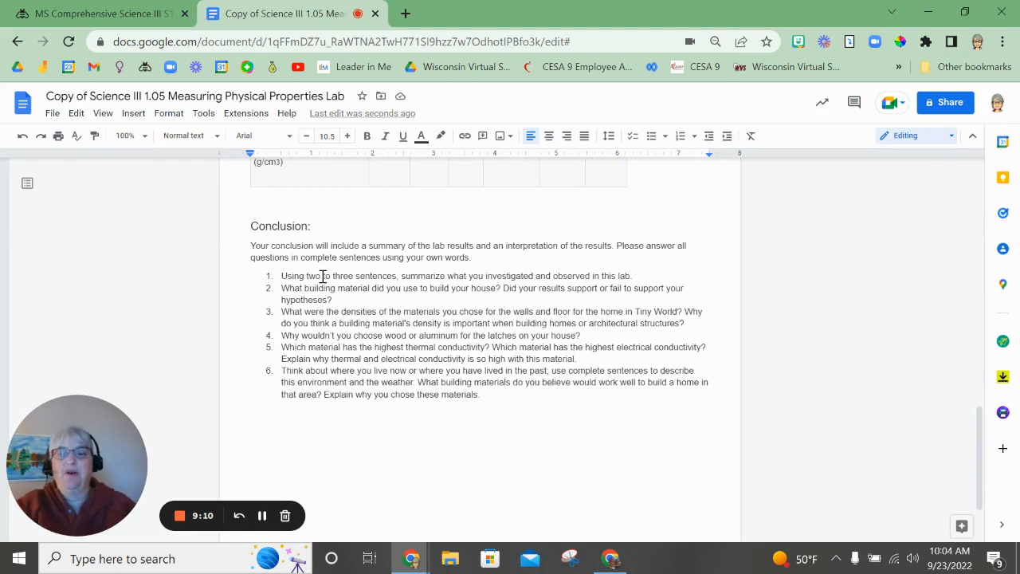
pyautogui.moveTo(305, 274); pyautogui.dragTo(529, 274)
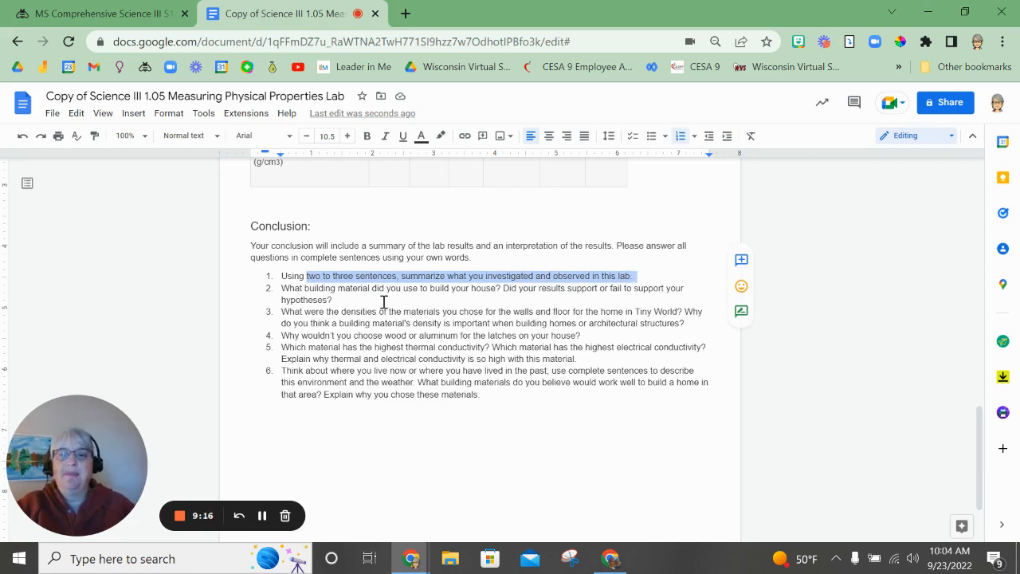
pyautogui.moveTo(306, 287); pyautogui.dragTo(470, 287)
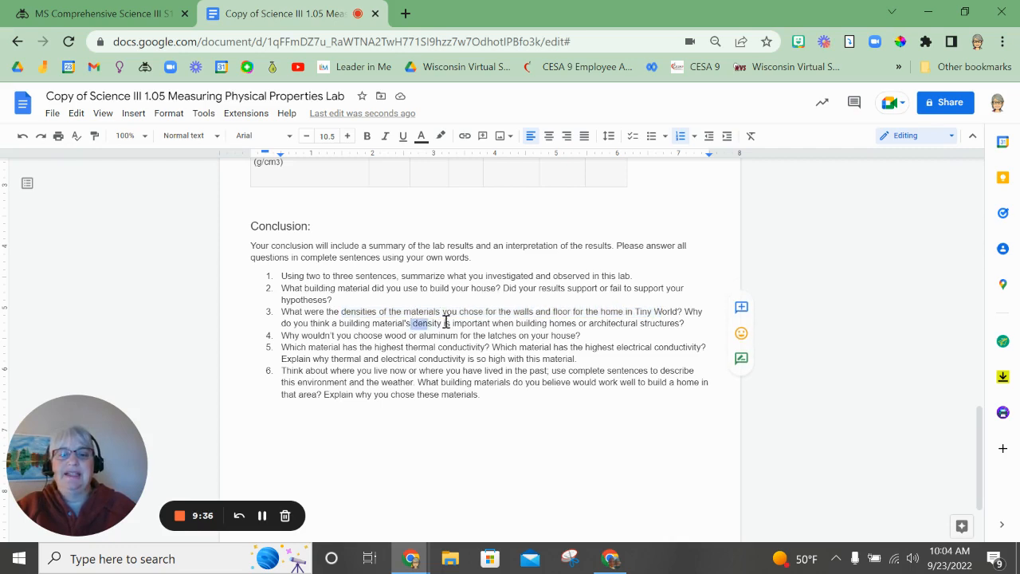
pyautogui.moveTo(446, 322); pyautogui.dragTo(683, 322)
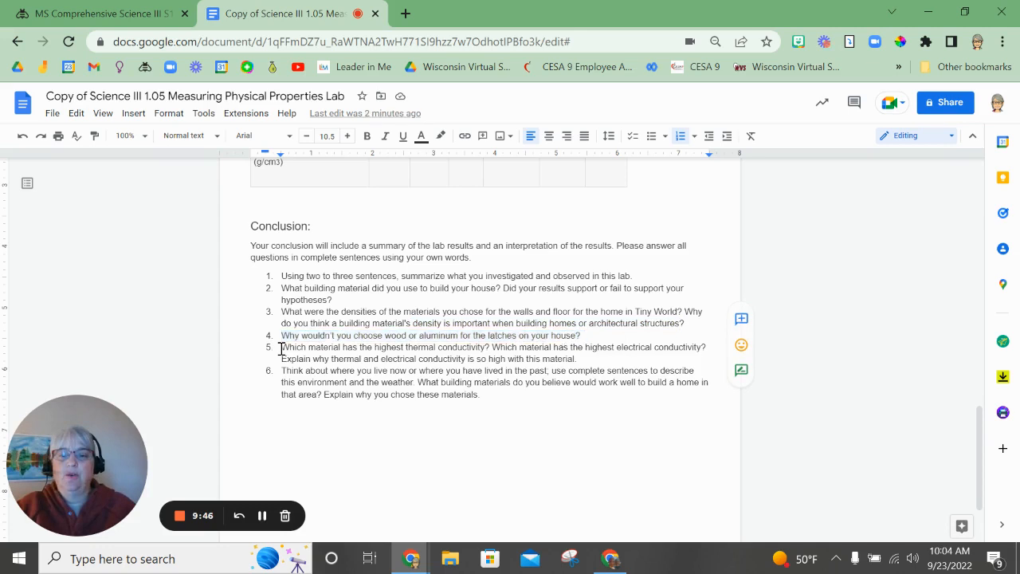
pyautogui.moveTo(280, 348); pyautogui.dragTo(493, 347)
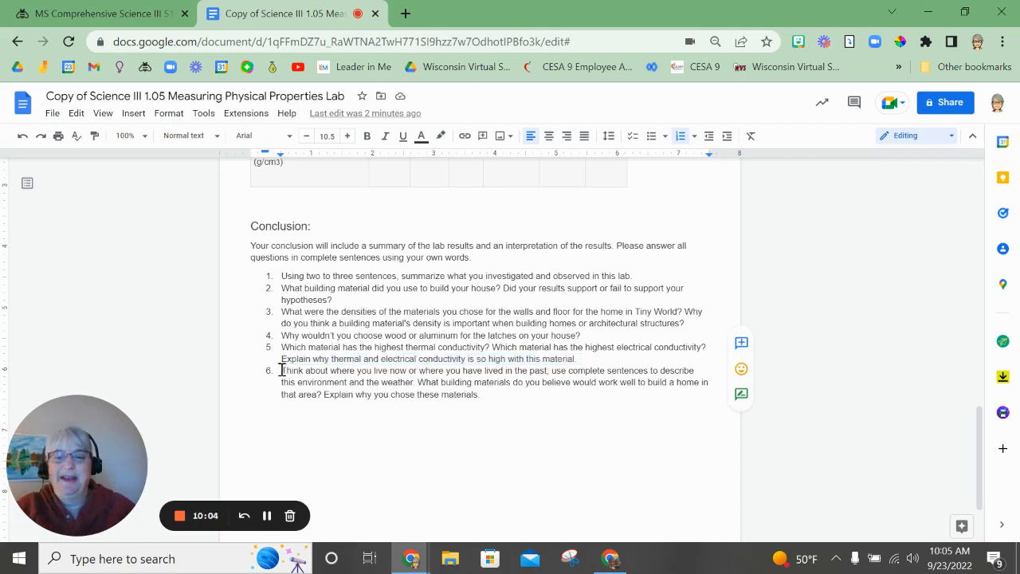
pyautogui.moveTo(281, 370); pyautogui.dragTo(525, 370)
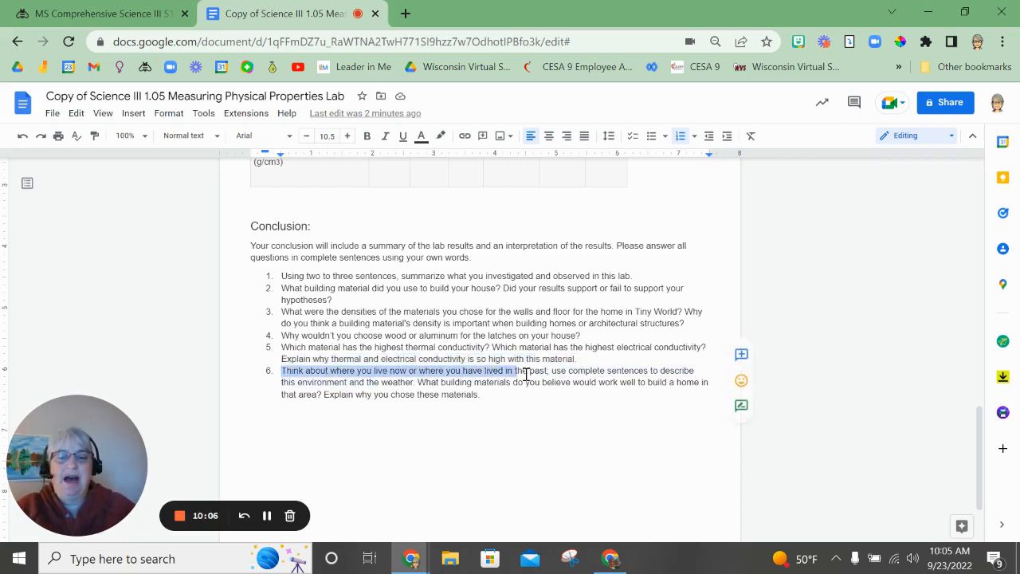